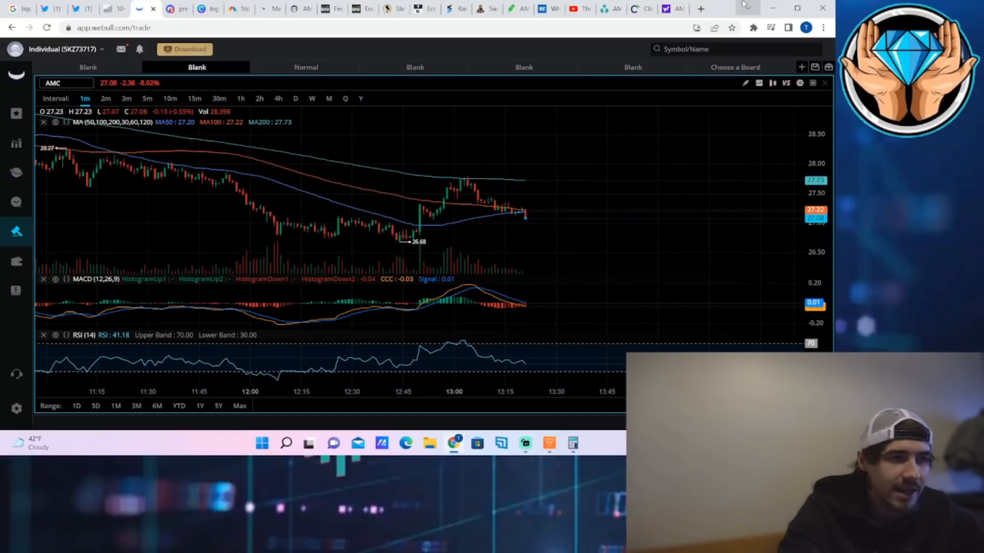
Switch to the Benzinga article on AMC's possible breakout pattern
{"action": "left_click", "coordinate": [542, 8]}
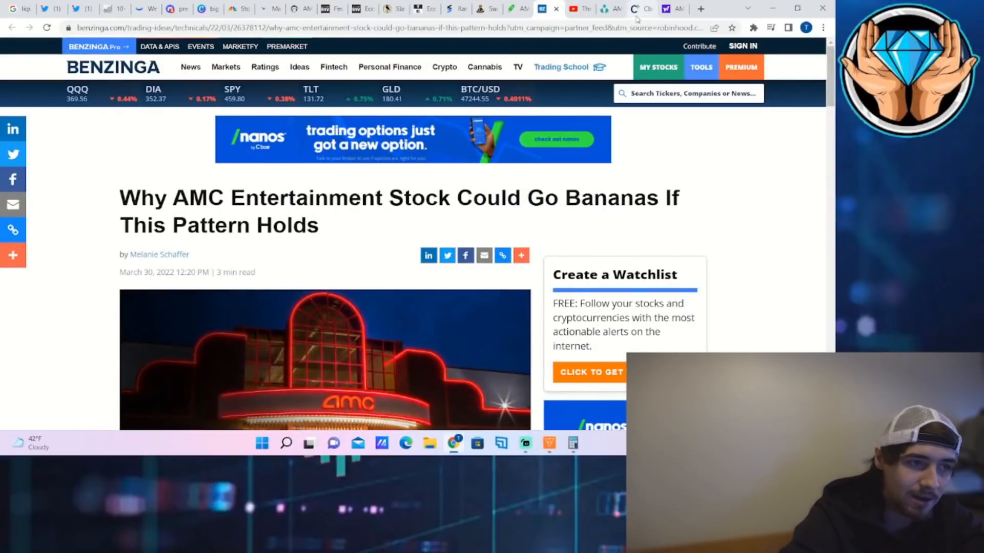
Show the Twitter timeline of market-news tweets on block-trade leaks and Fed inflation comments
{"action": "left_click", "coordinate": [667, 9]}
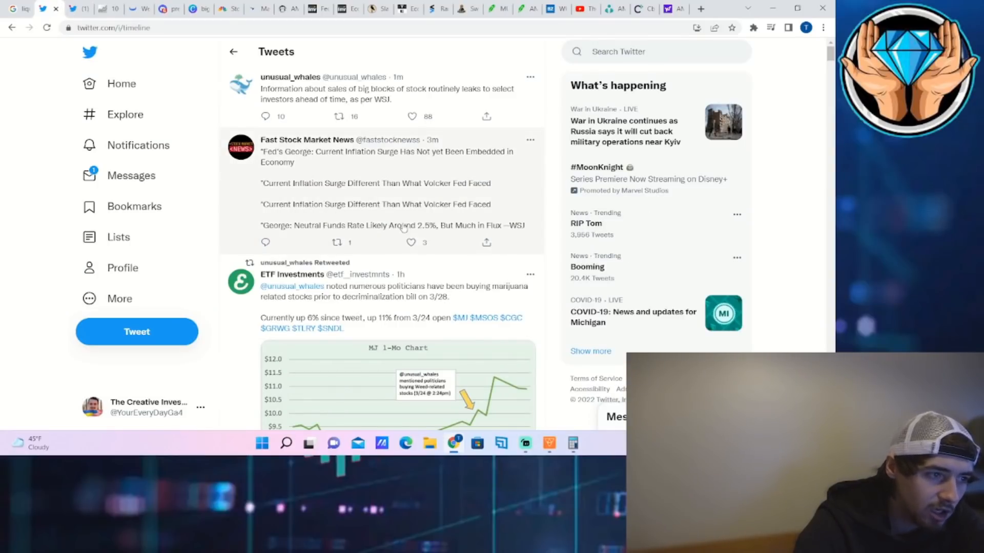
{"action": "mouse_move", "coordinate": [403, 223]}
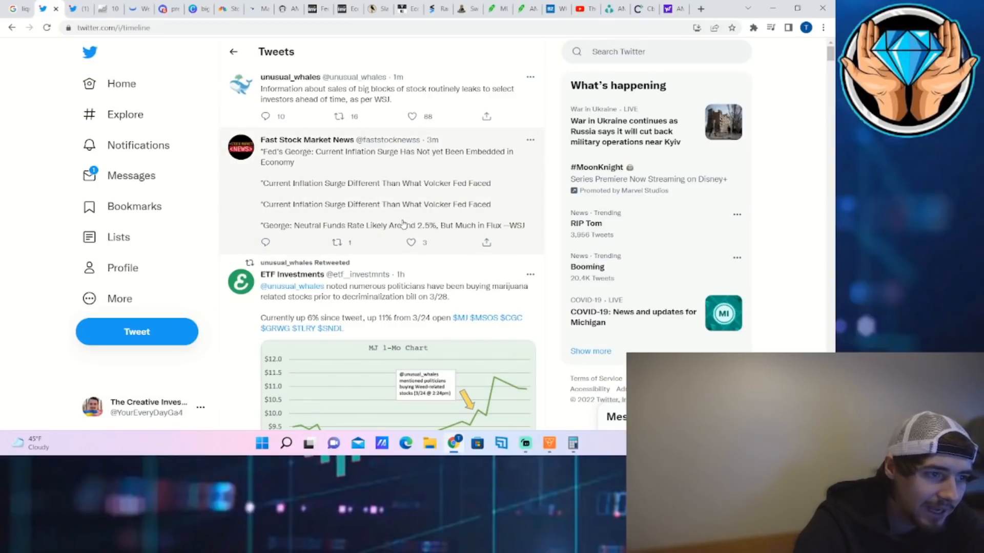
{"action": "mouse_move", "coordinate": [287, 218]}
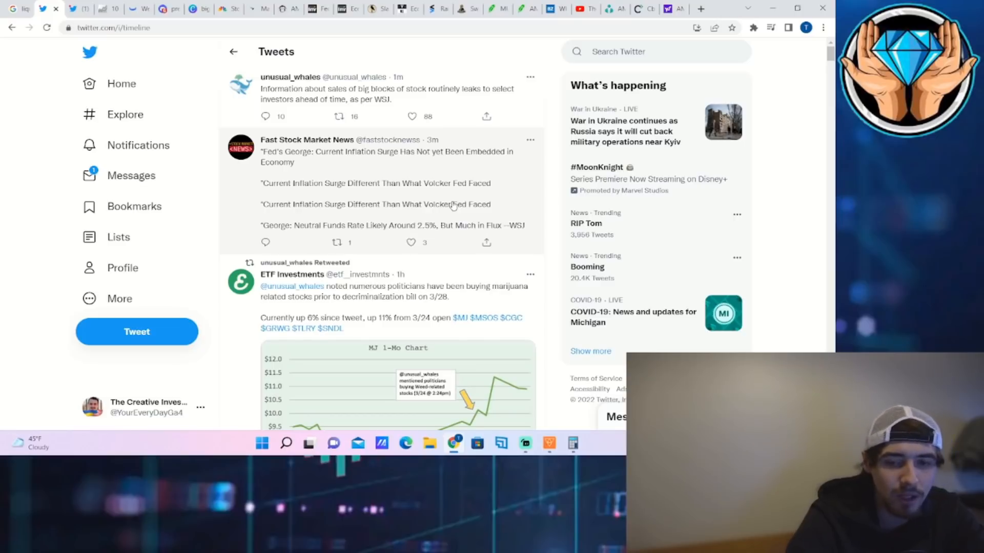
{"action": "left_click", "coordinate": [412, 117]}
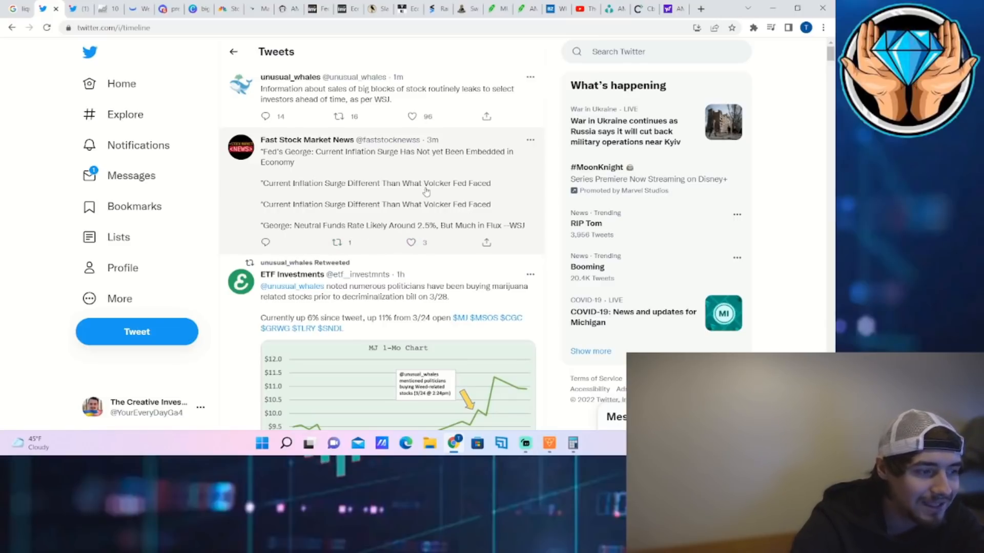
{"action": "mouse_move", "coordinate": [409, 193]}
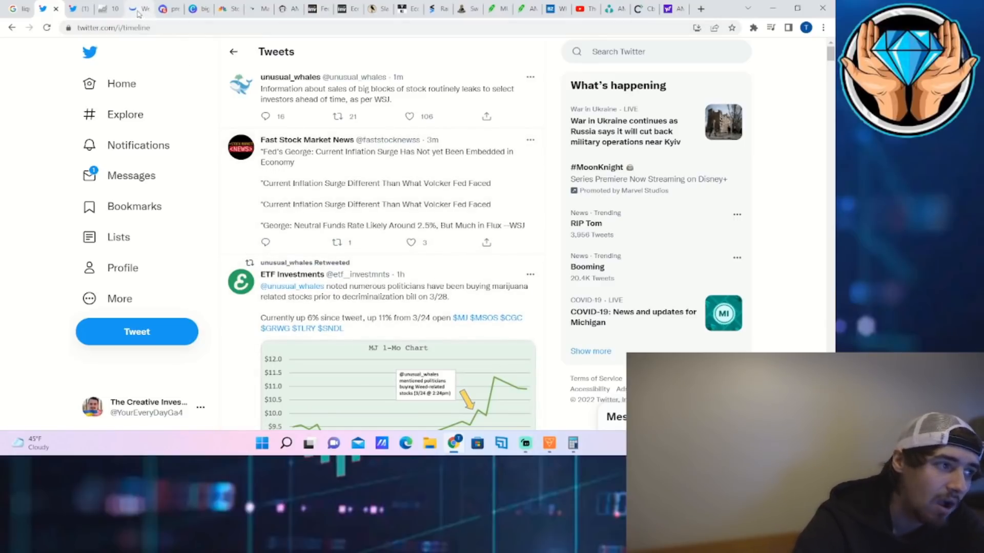
Return to Webull's AMC 1-minute chart, with price near 27.14
{"action": "left_click", "coordinate": [141, 9]}
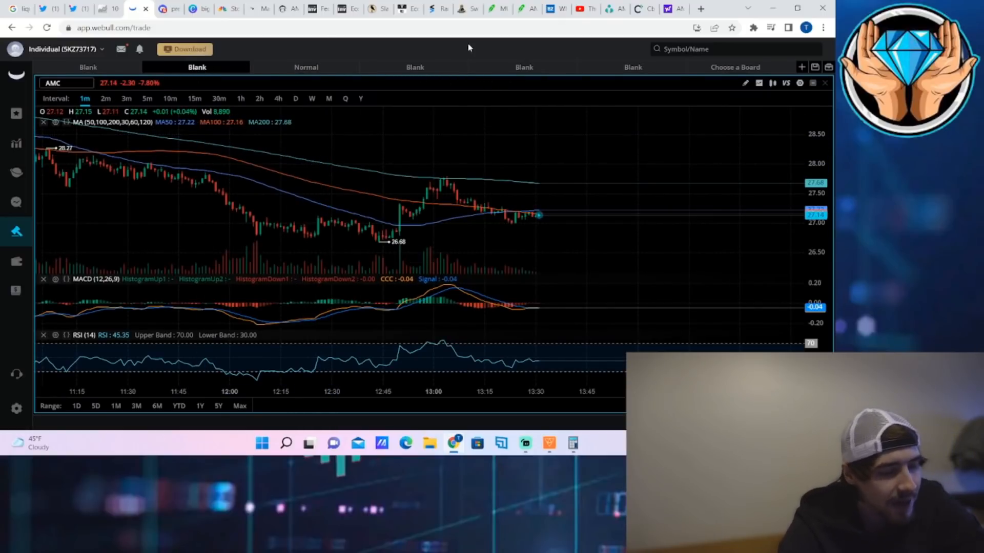
Reload Ortex's NYSE:AMC shorts page, showing 20.76% free-float short interest and 100% utilization
{"action": "left_click", "coordinate": [609, 8]}
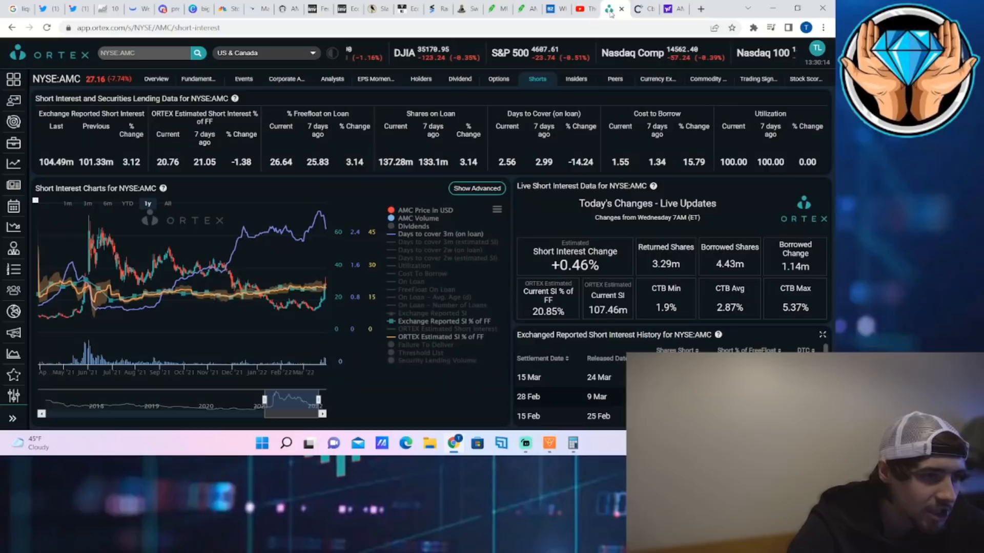
{"action": "left_click", "coordinate": [47, 28]}
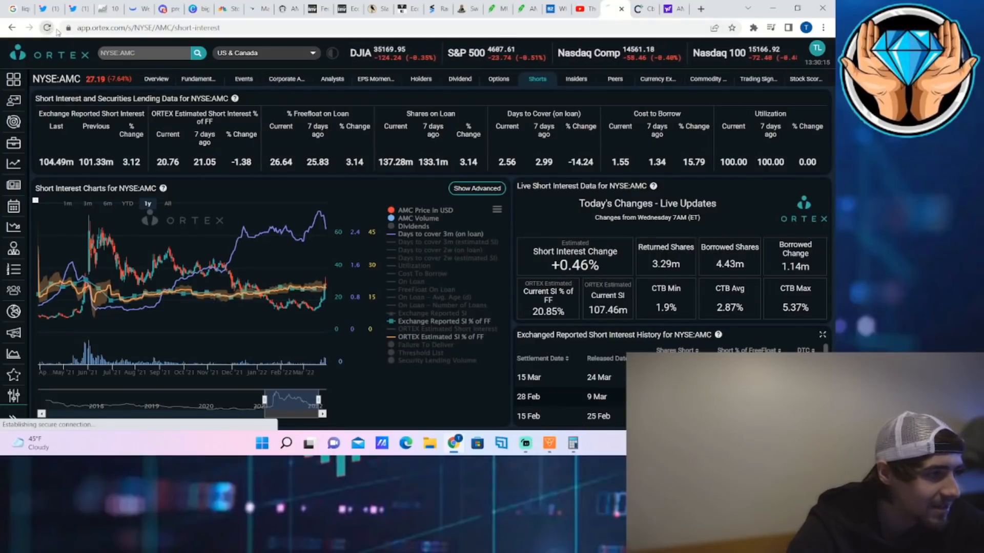
{"action": "left_click", "coordinate": [46, 28]}
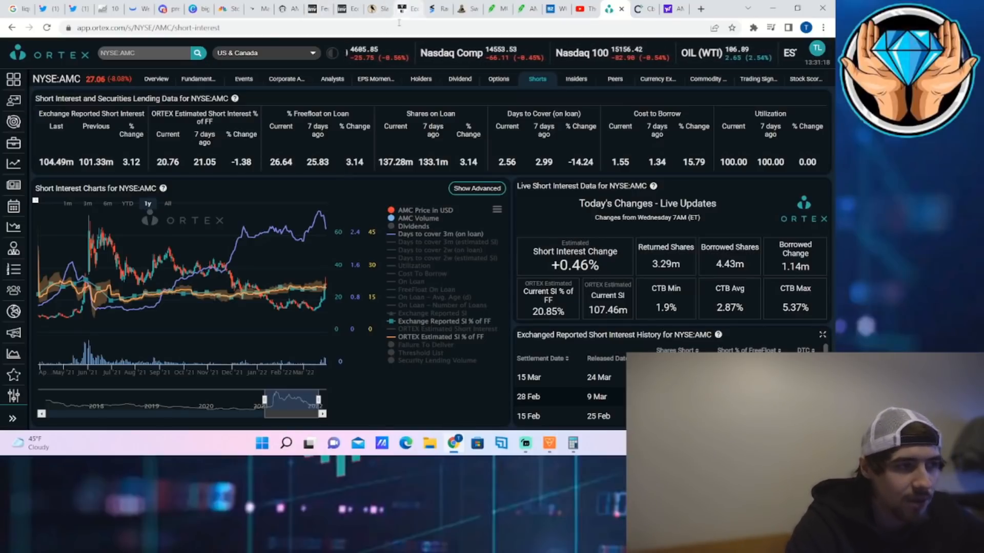
{"action": "left_click", "coordinate": [137, 9]}
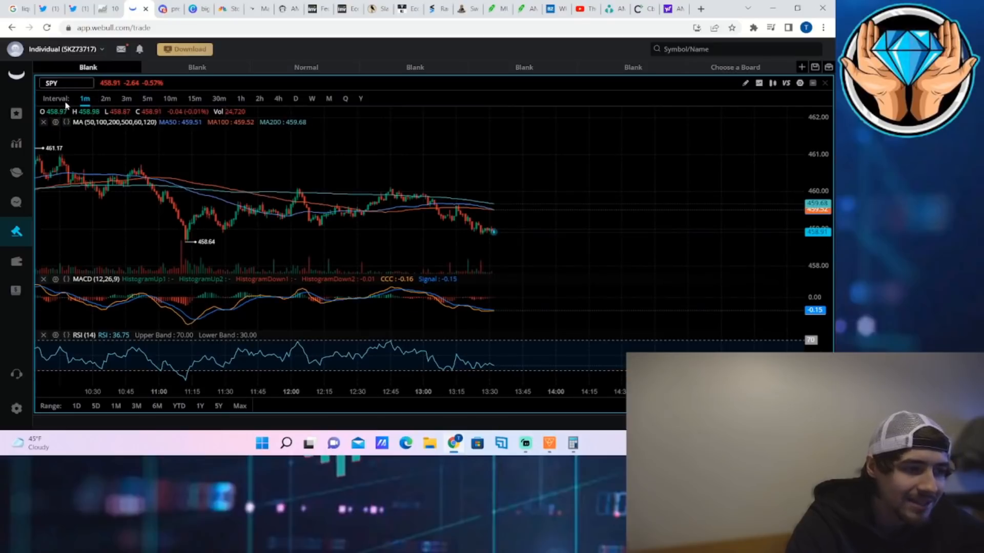
{"action": "left_click", "coordinate": [197, 67]}
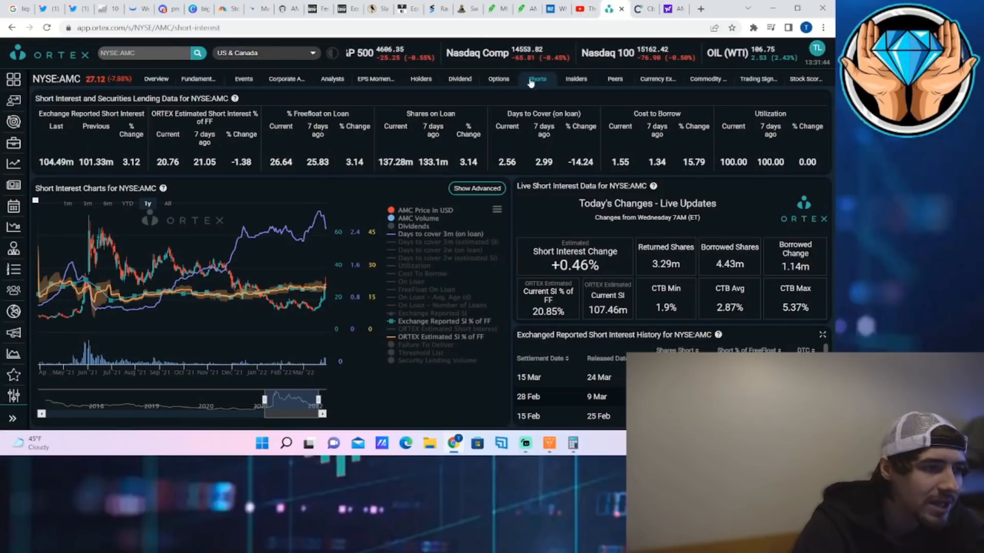
Open Ortex's AMC Options page with option chain, flow sentiment and block/sweep trades
{"action": "left_click", "coordinate": [498, 79]}
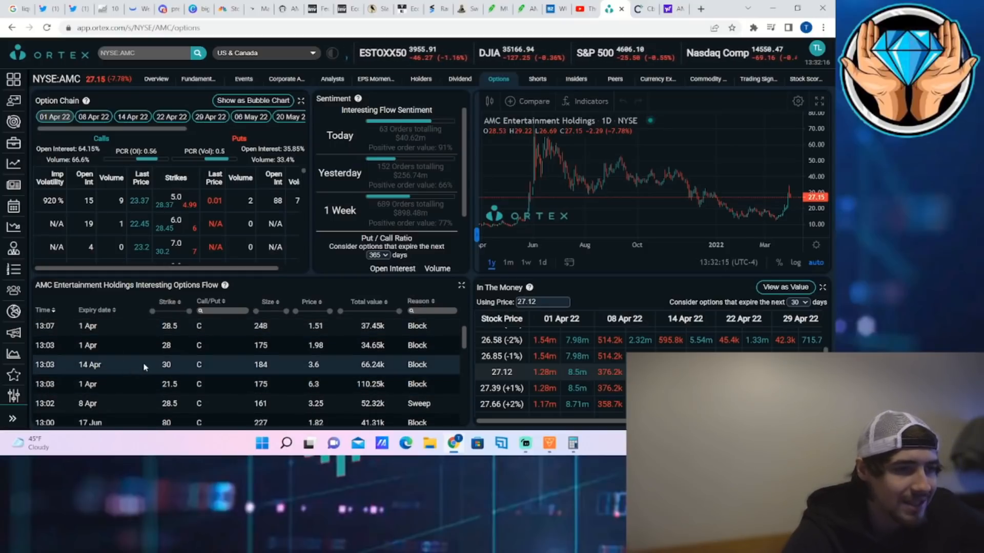
{"action": "mouse_move", "coordinate": [162, 362]}
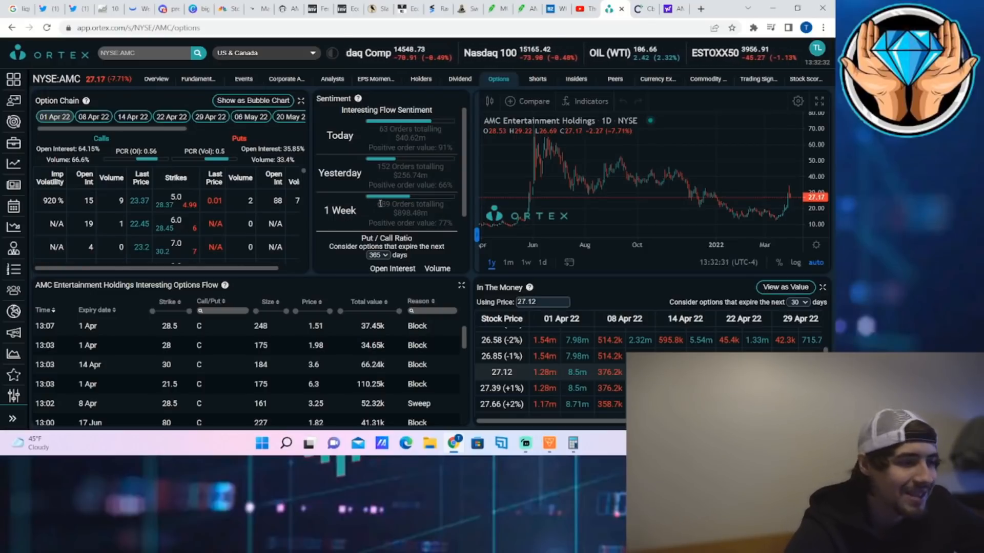
{"action": "mouse_move", "coordinate": [575, 78]}
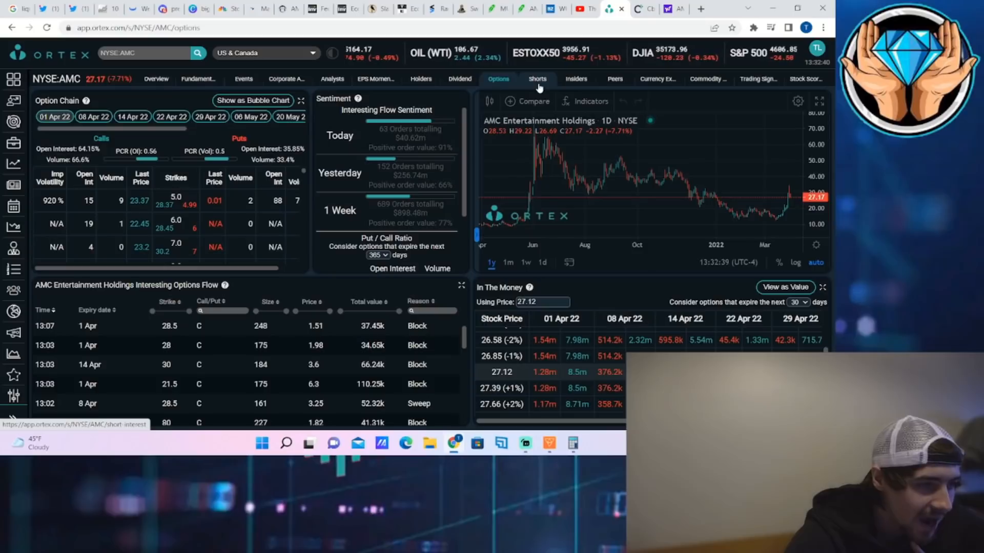
{"action": "mouse_move", "coordinate": [575, 79]}
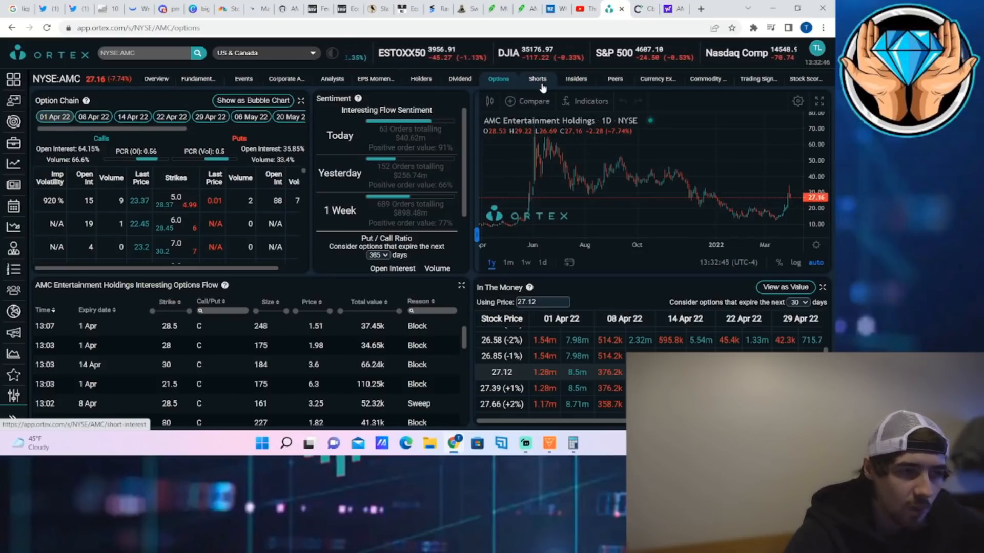
Read Benzinga's 'Could Go Bananas' AMC article through its chart, then scroll back up
{"action": "left_click", "coordinate": [536, 78]}
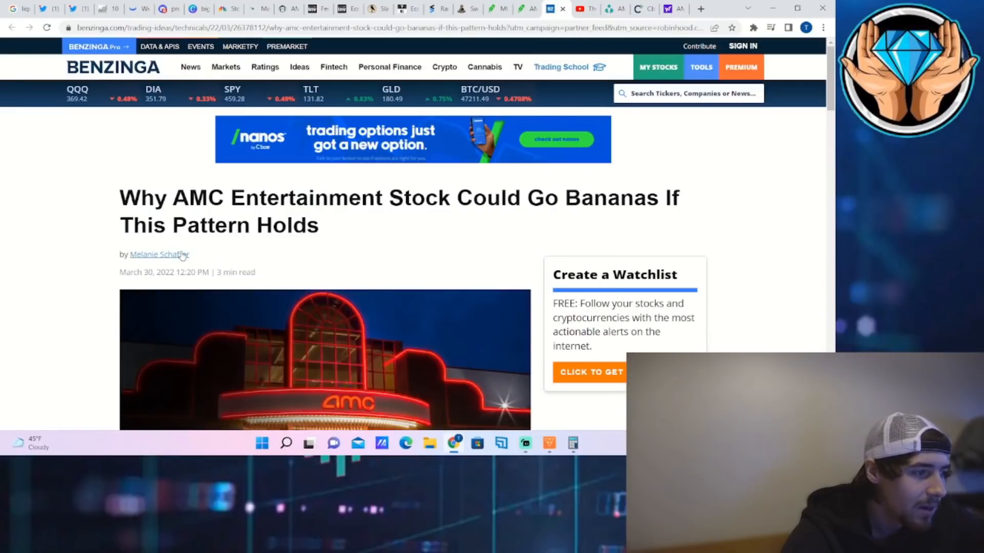
{"action": "scroll", "scroll_direction": "down", "scroll_amount": 3}
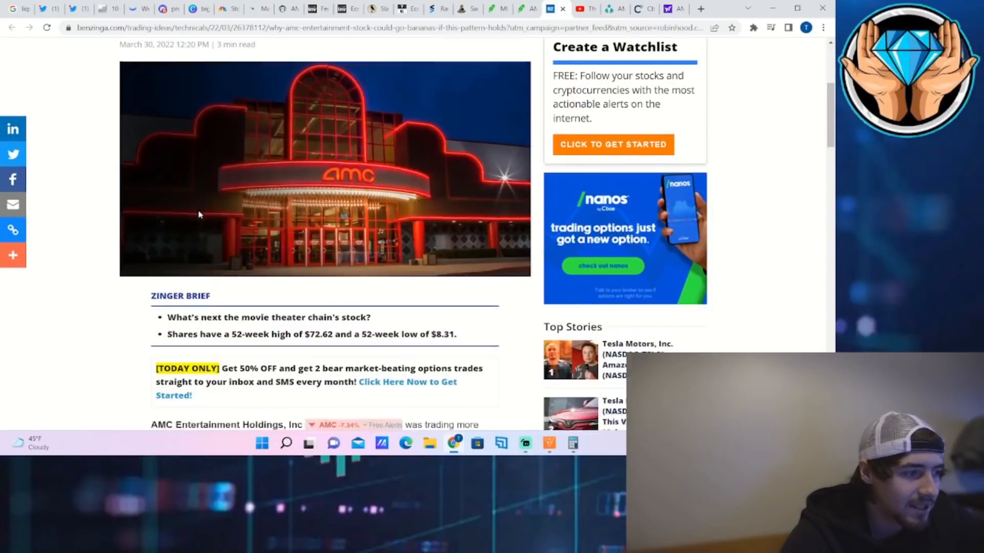
{"action": "scroll", "scroll_direction": "down", "scroll_amount": 3}
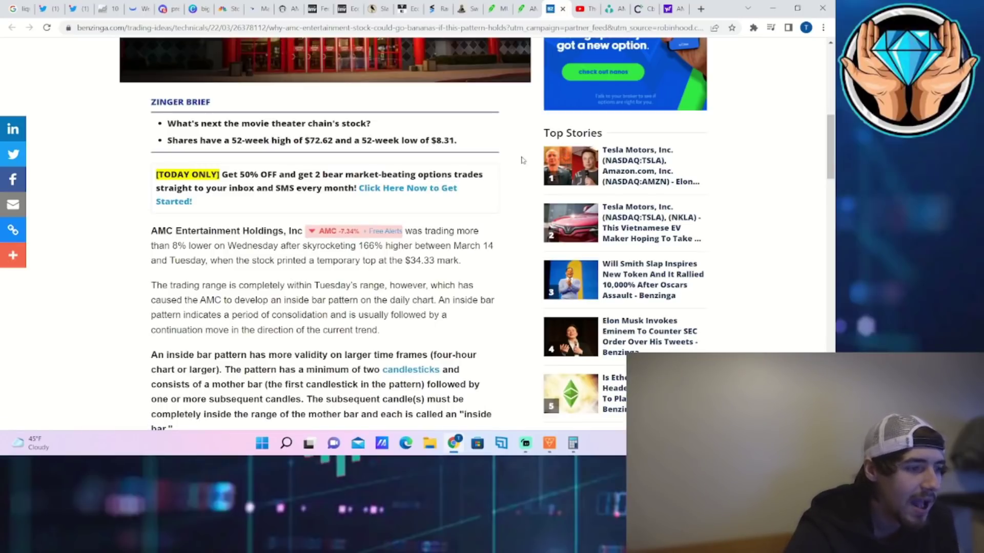
{"action": "scroll", "scroll_direction": "down", "scroll_amount": 3}
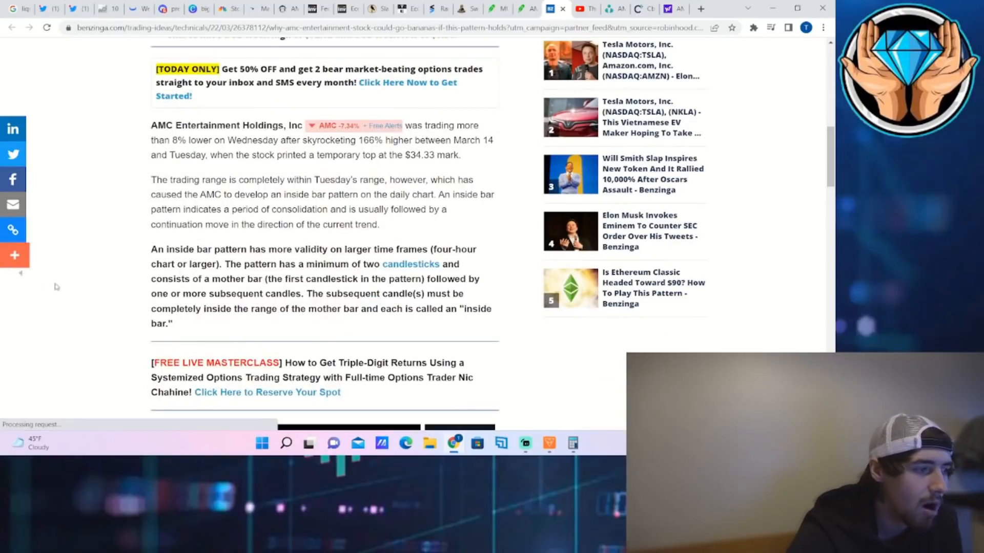
{"action": "scroll", "scroll_direction": "down", "scroll_amount": 3}
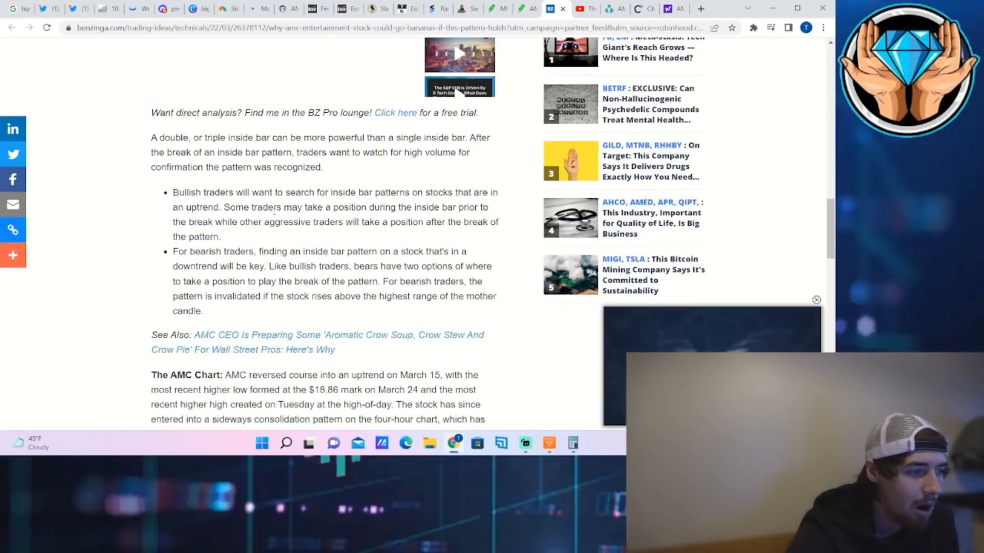
{"action": "scroll", "scroll_direction": "down", "scroll_amount": 3}
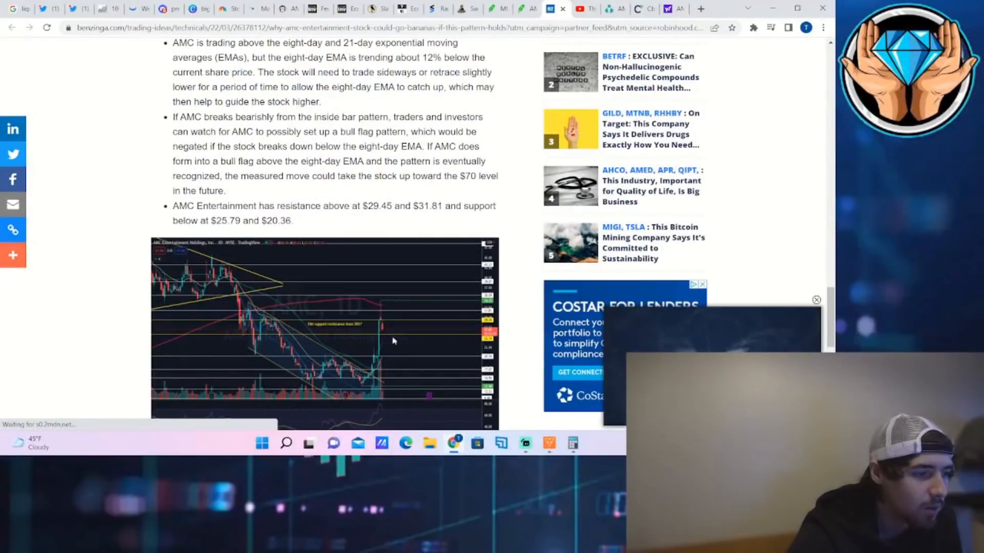
{"action": "scroll", "scroll_direction": "down", "scroll_amount": 3}
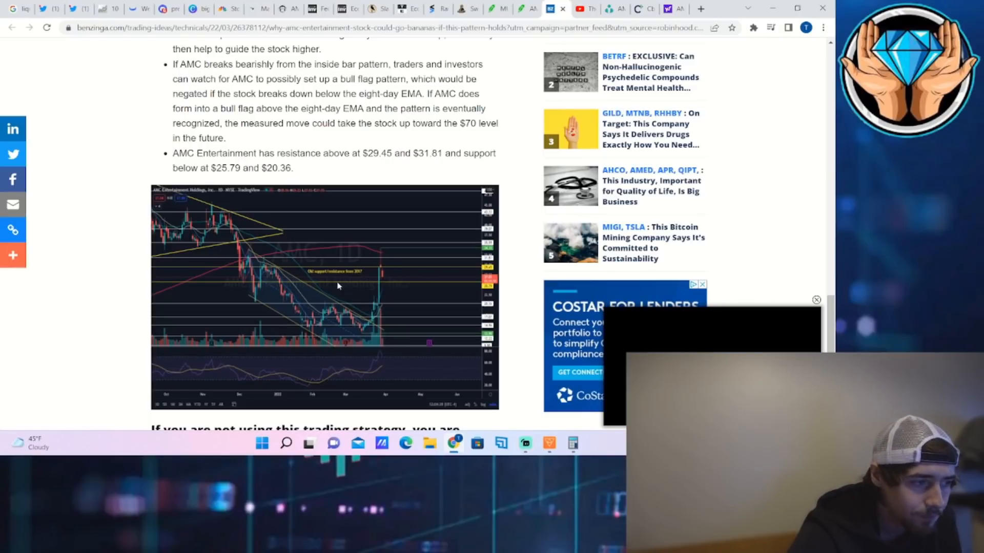
{"action": "mouse_move", "coordinate": [401, 289]}
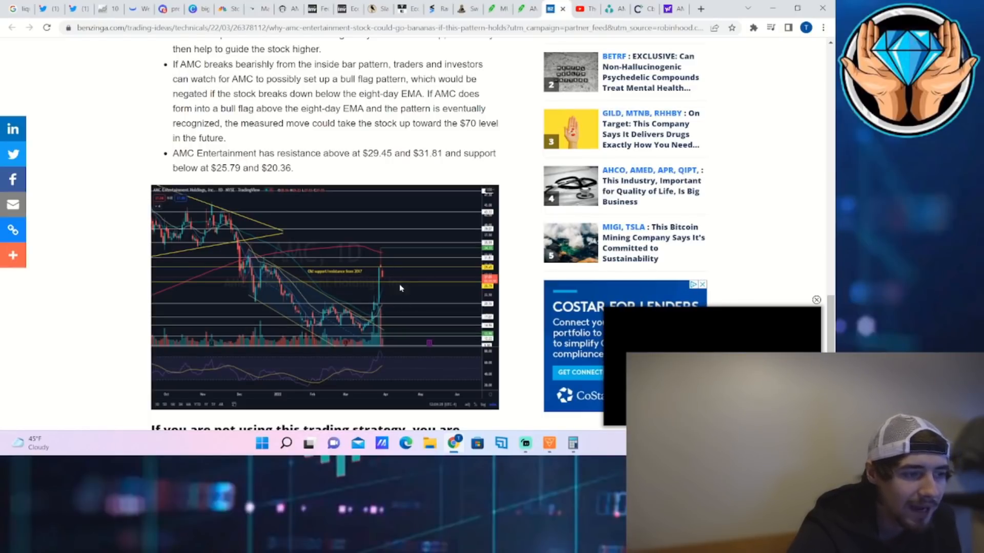
{"action": "mouse_move", "coordinate": [403, 304]}
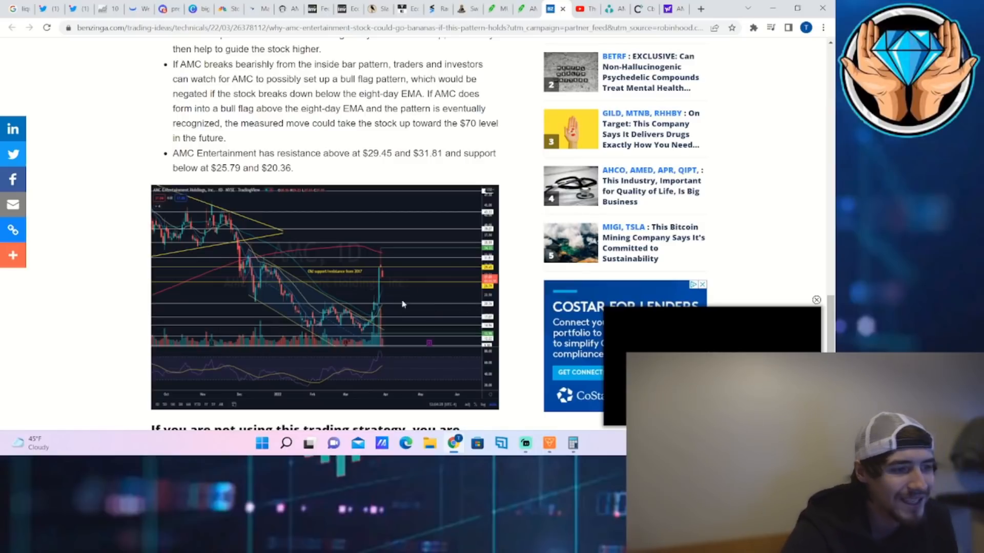
{"action": "mouse_move", "coordinate": [545, 321]}
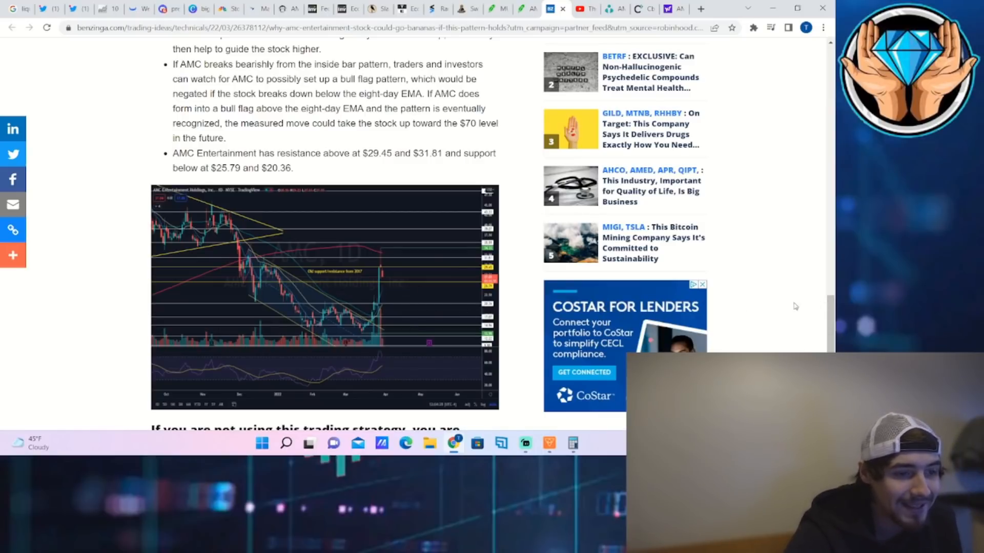
{"action": "scroll", "scroll_direction": "down", "scroll_amount": 3}
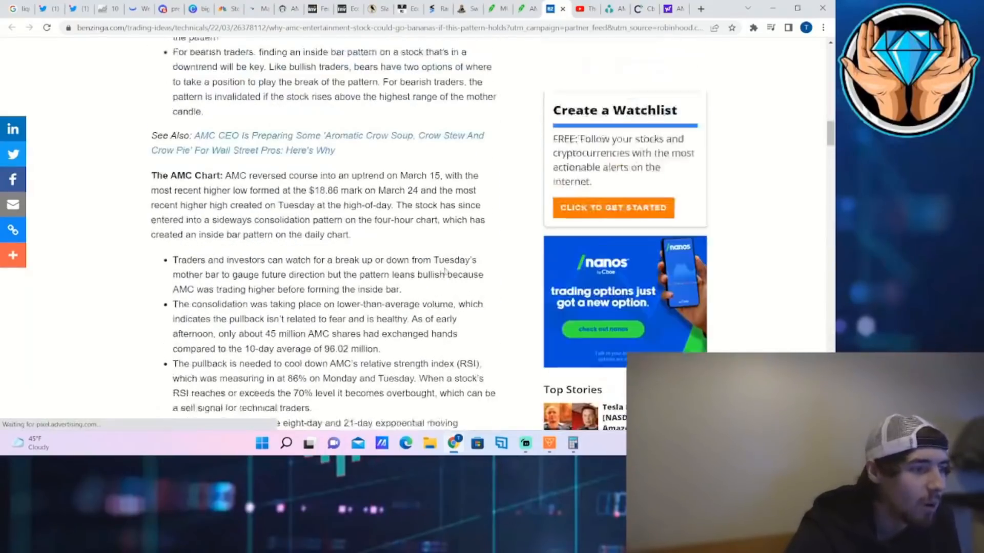
{"action": "scroll", "scroll_direction": "up", "scroll_amount": 3}
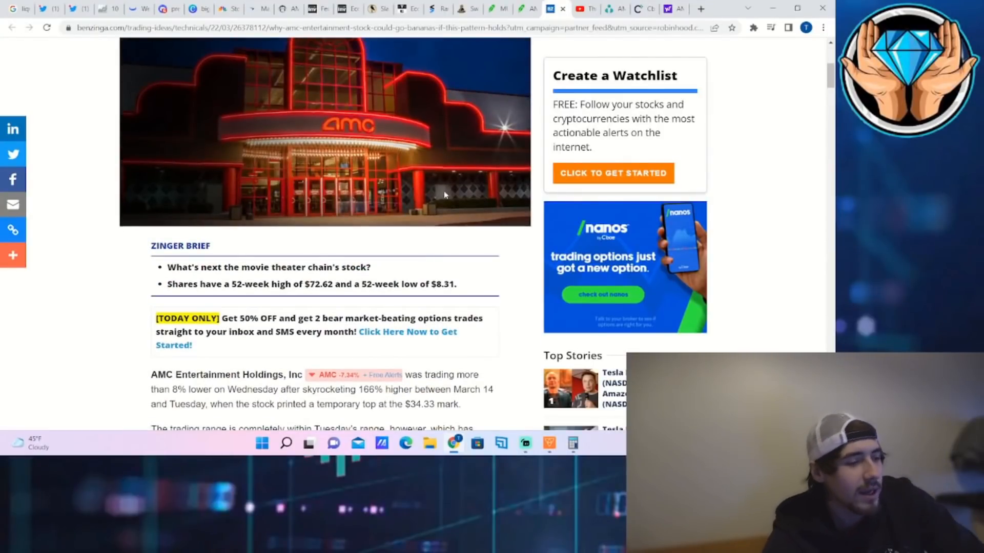
{"action": "scroll", "scroll_direction": "up", "scroll_amount": 3}
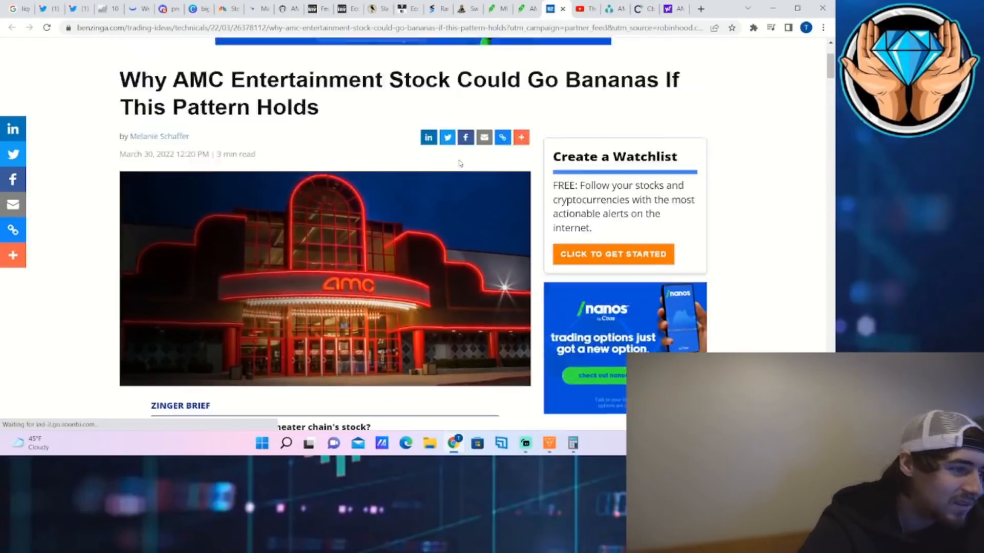
Scroll through Yahoo Finance's 'AMC Vs. GameStop' article by TipRanks
{"action": "scroll", "scroll_direction": "down", "scroll_amount": 3}
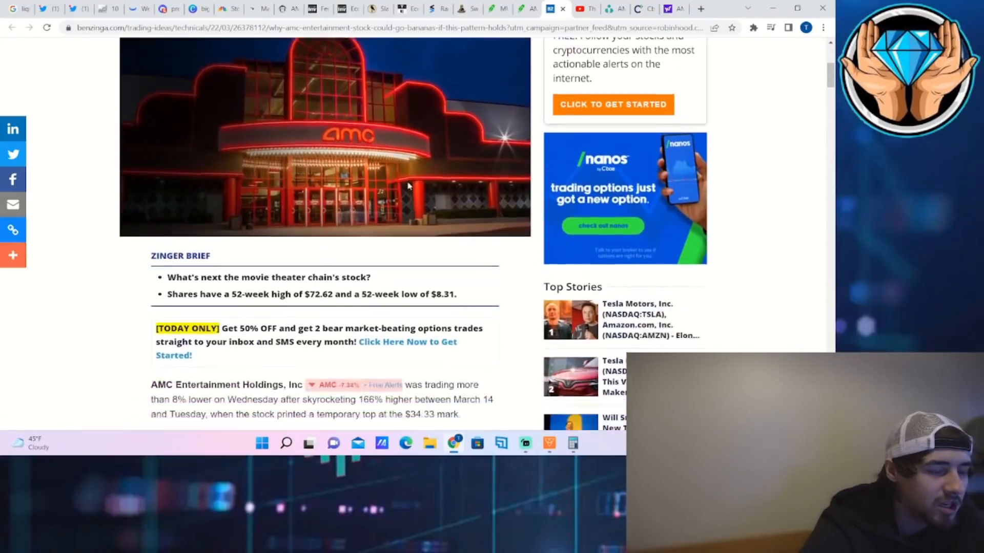
{"action": "scroll", "scroll_direction": "down", "scroll_amount": 3}
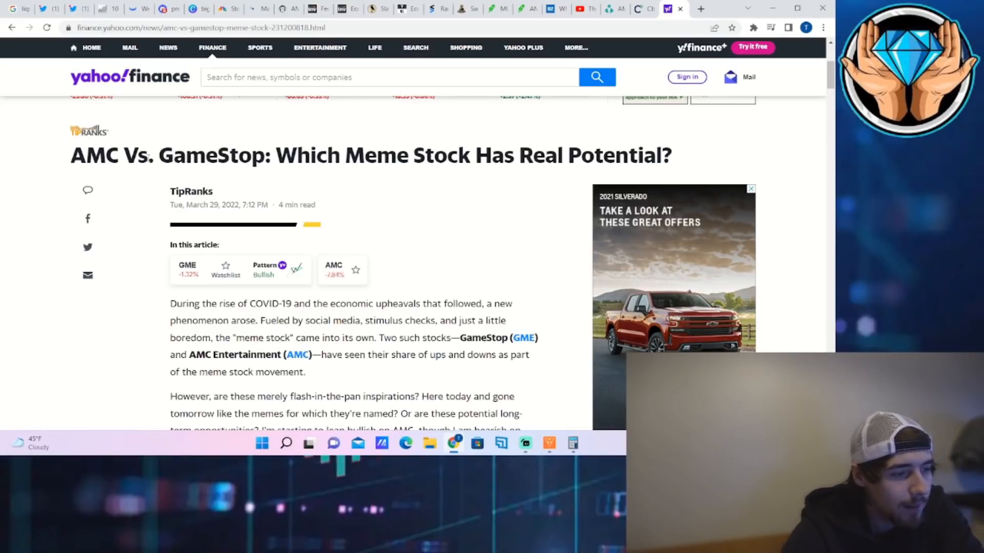
{"action": "scroll", "scroll_direction": "down", "scroll_amount": 3}
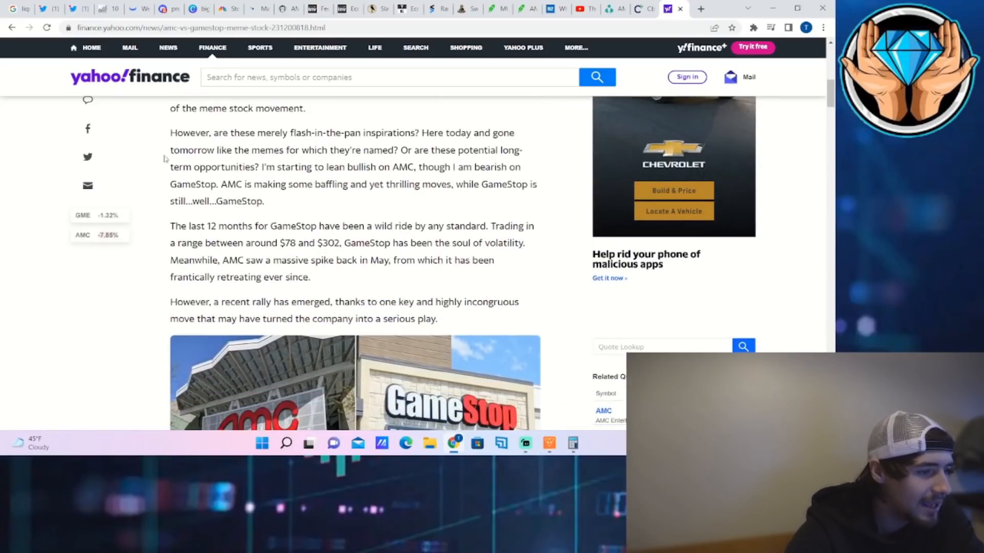
{"action": "scroll", "scroll_direction": "down", "scroll_amount": 3}
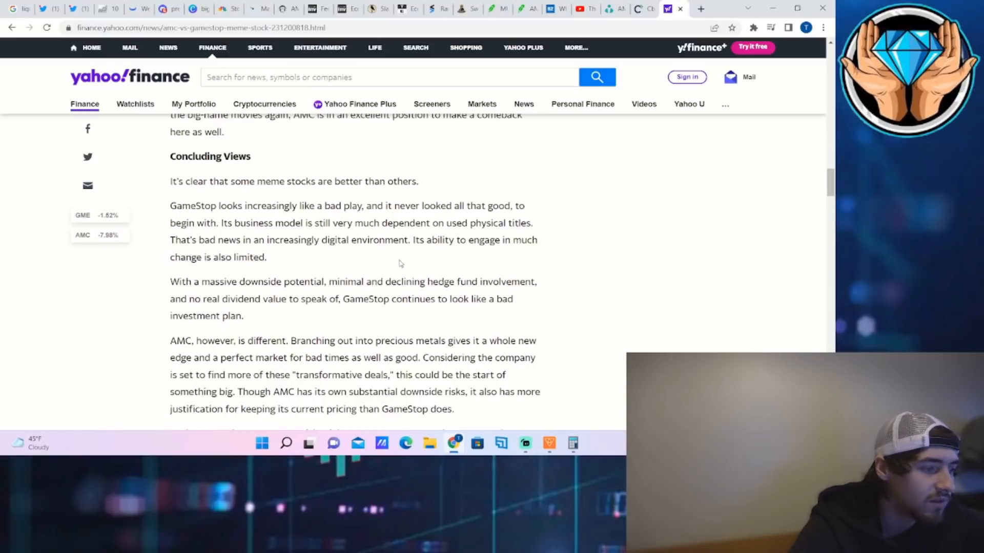
{"action": "scroll", "scroll_direction": "down", "scroll_amount": 3}
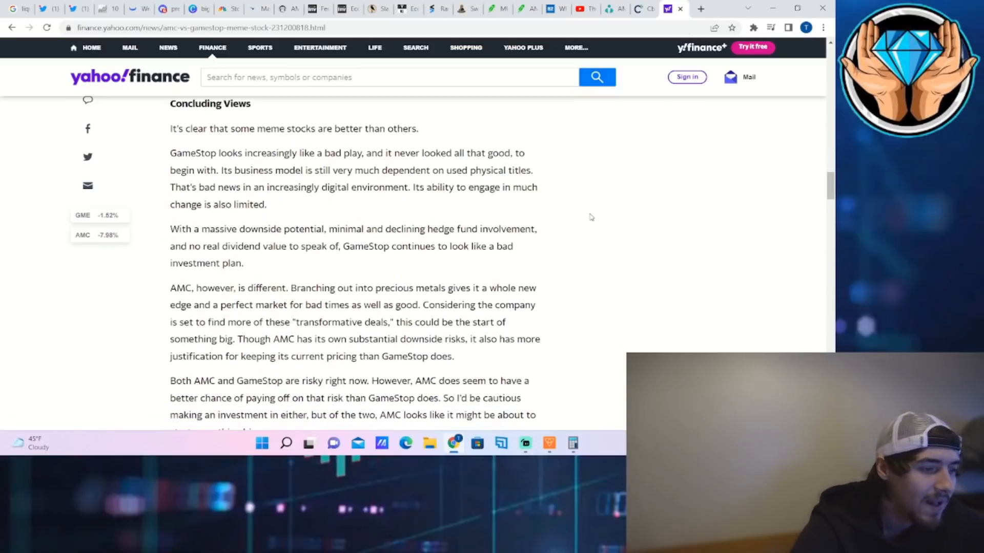
{"action": "scroll", "scroll_direction": "down", "scroll_amount": 3}
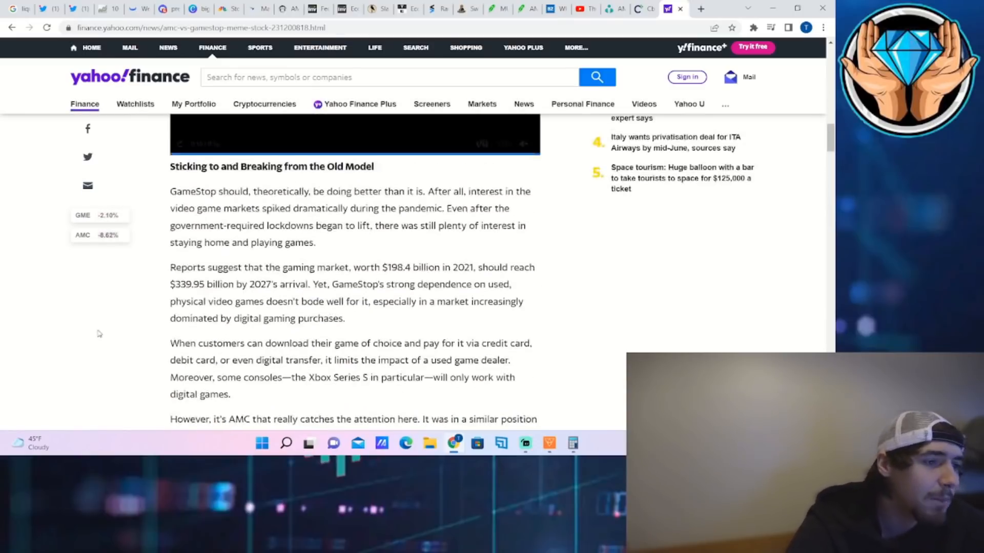
{"action": "scroll", "scroll_direction": "down", "scroll_amount": 3}
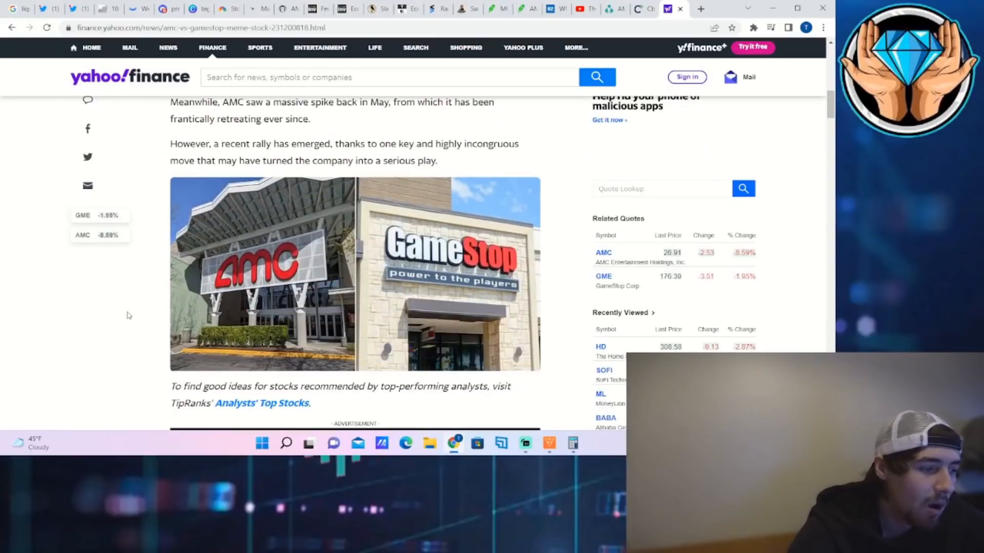
{"action": "scroll", "scroll_direction": "up", "scroll_amount": 3}
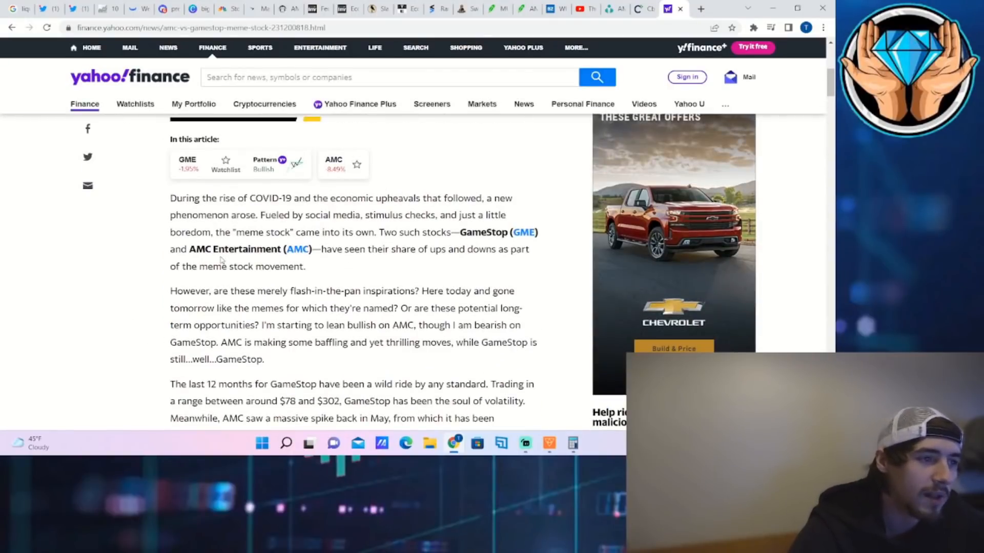
{"action": "left_click", "coordinate": [46, 9]}
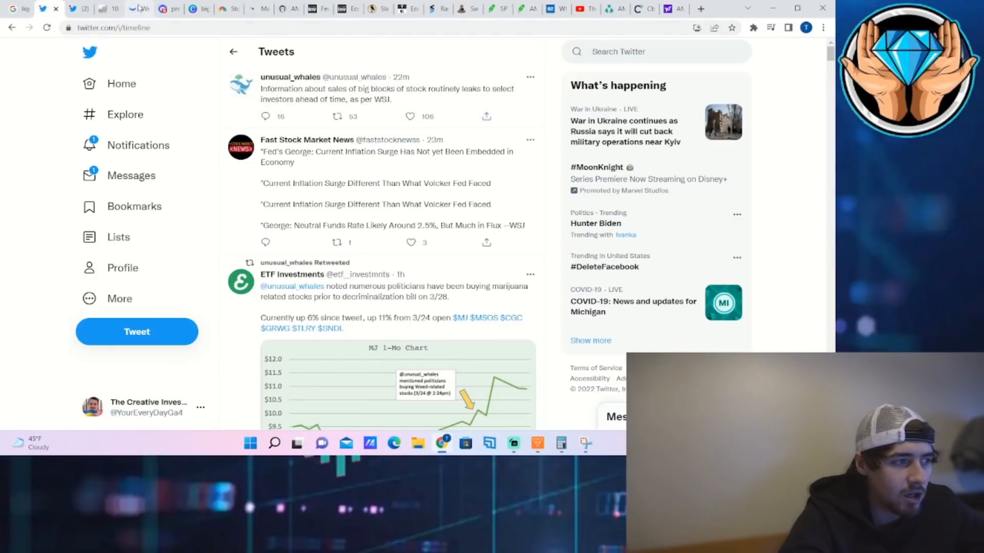
Scroll the Twitter timeline to older unusual_whales tweets on DraftKings and Bank of America
{"action": "scroll", "scroll_direction": "down", "scroll_amount": 3}
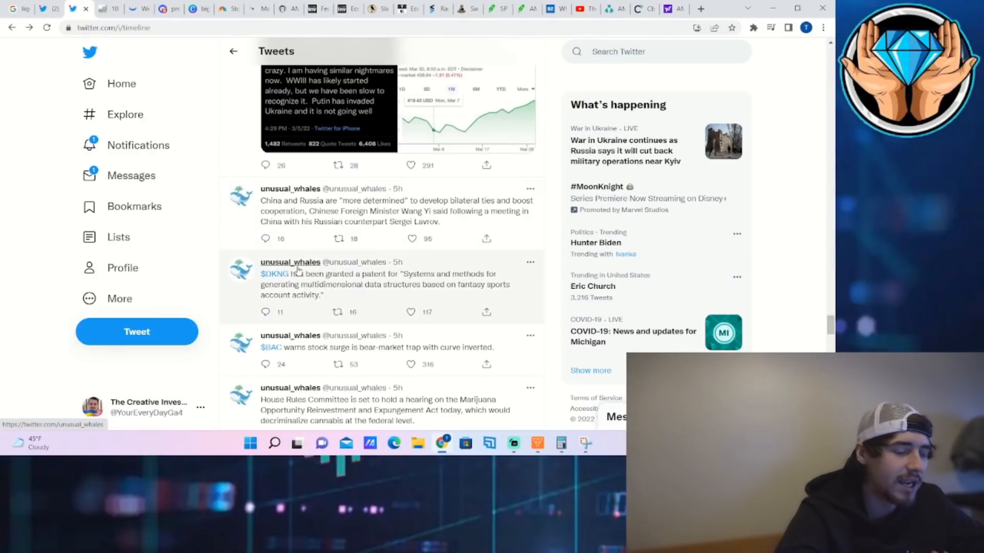
{"action": "mouse_move", "coordinate": [290, 262]}
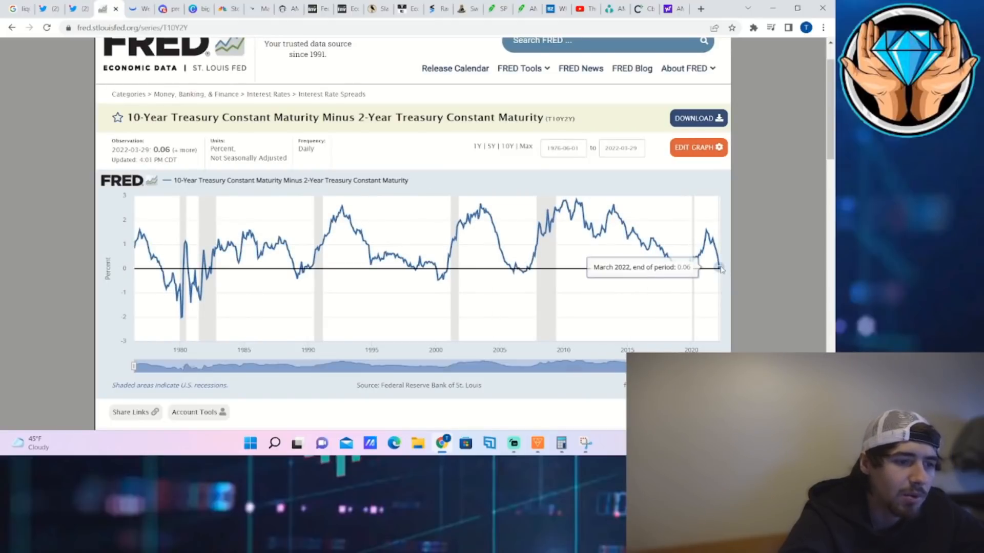
{"action": "mouse_move", "coordinate": [708, 242]}
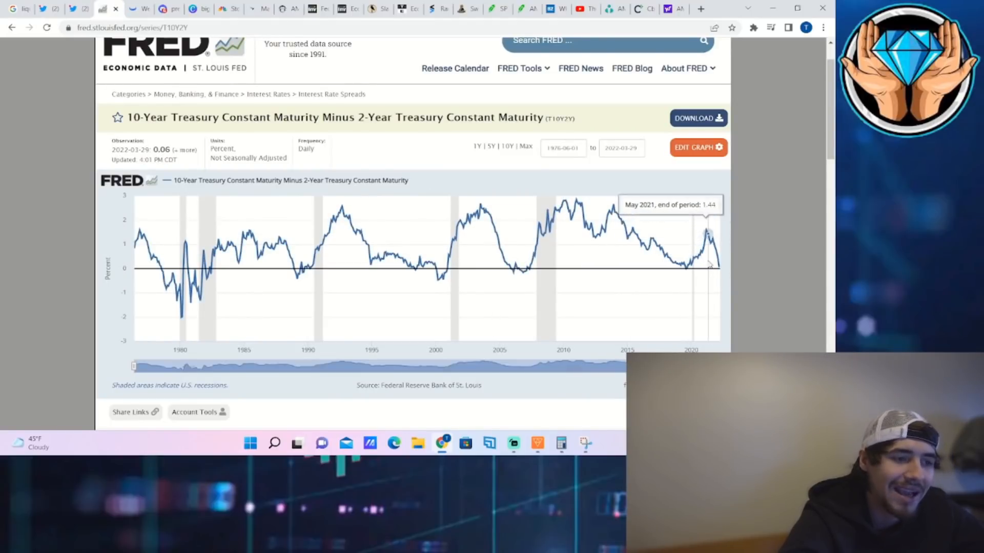
{"action": "mouse_move", "coordinate": [703, 231]}
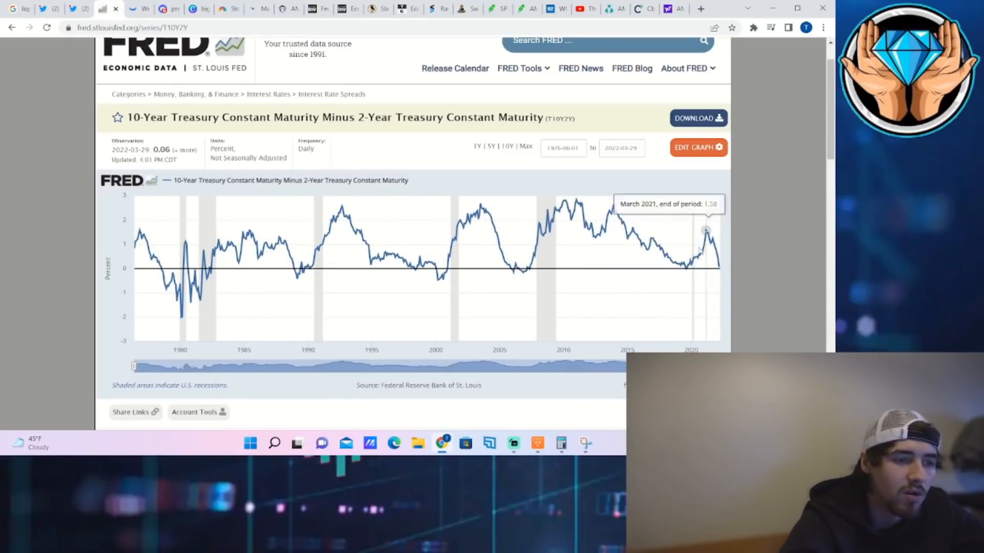
{"action": "mouse_move", "coordinate": [686, 270]}
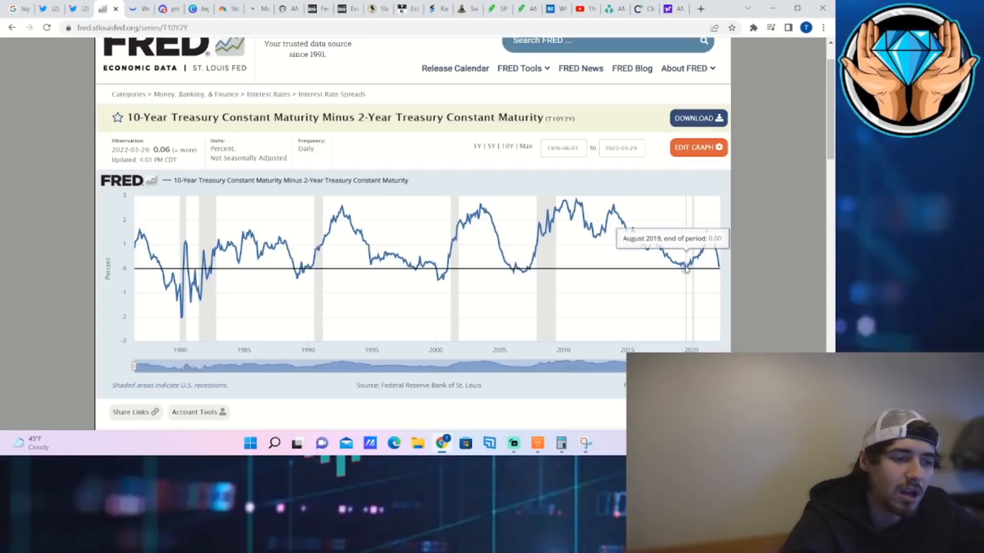
{"action": "mouse_move", "coordinate": [689, 272]}
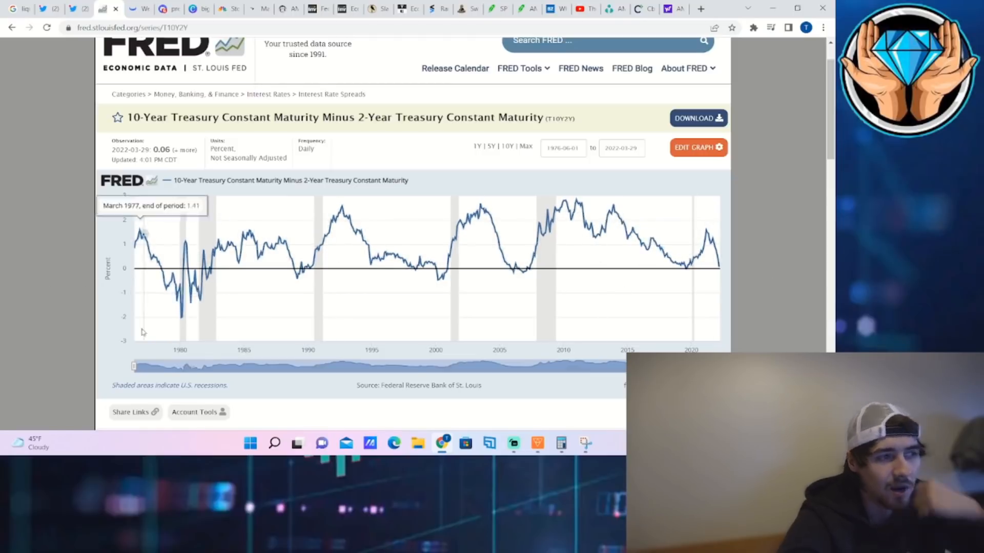
{"action": "mouse_move", "coordinate": [239, 239]}
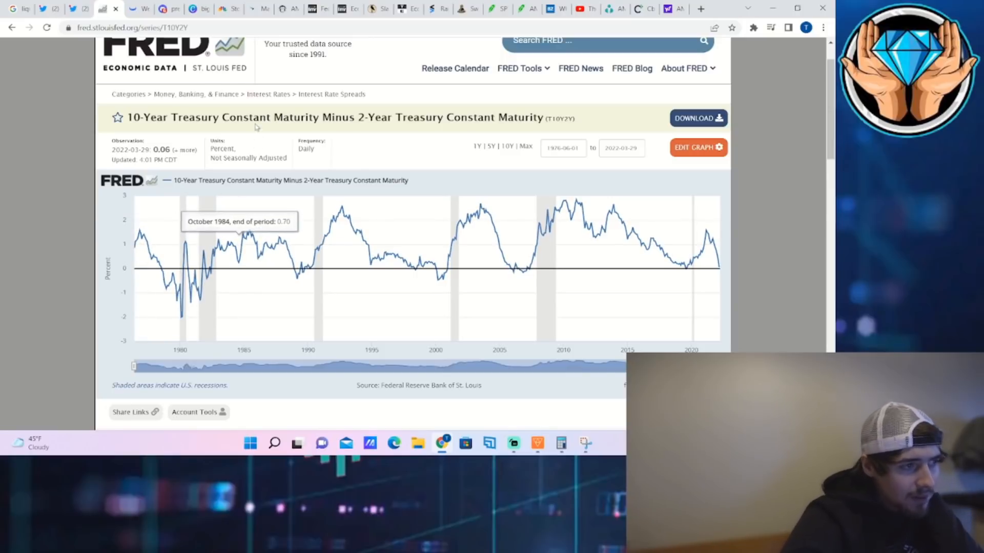
Move from FRED's T10Y2Y spread chart to Investing.com's calendar of today's US releases
{"action": "left_click", "coordinate": [312, 9]}
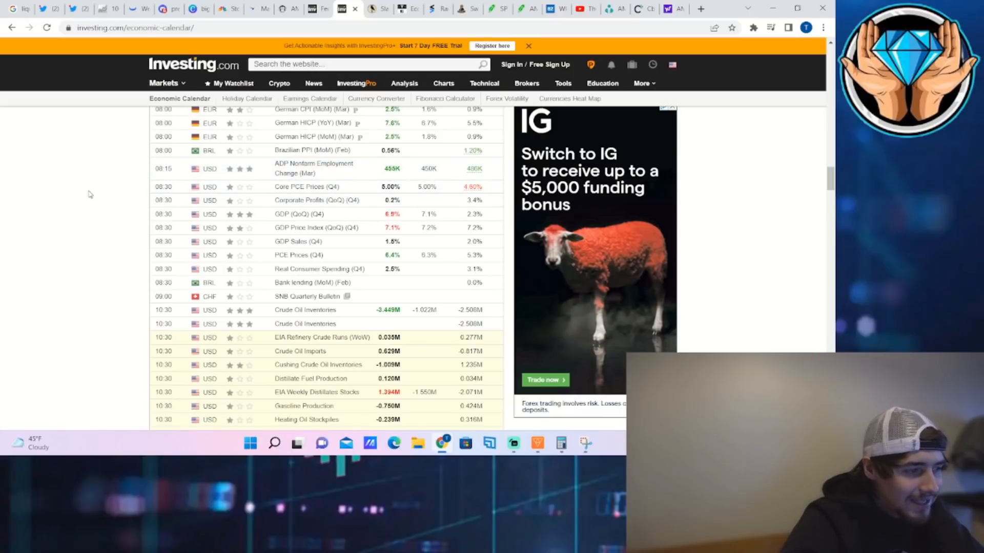
{"action": "mouse_move", "coordinate": [412, 206]}
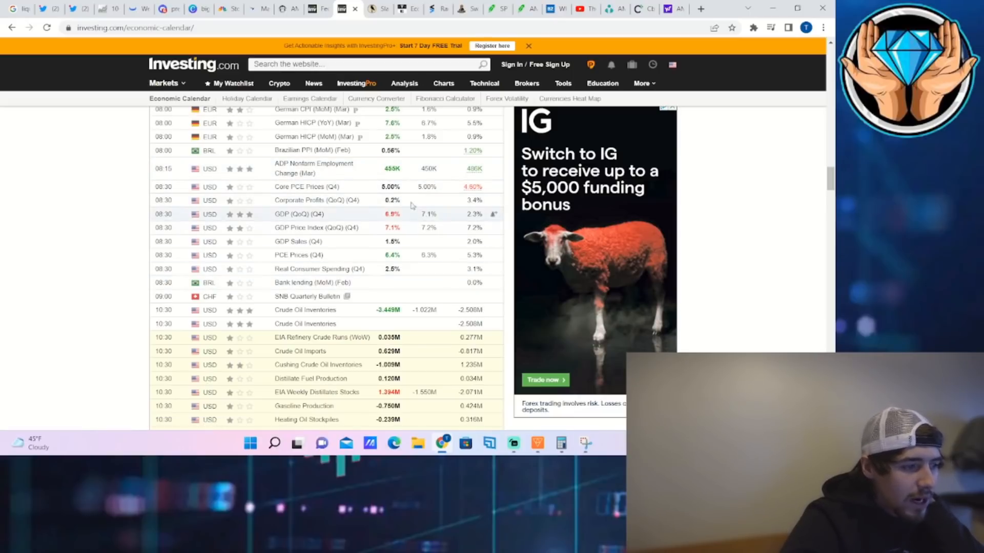
{"action": "mouse_move", "coordinate": [272, 220]}
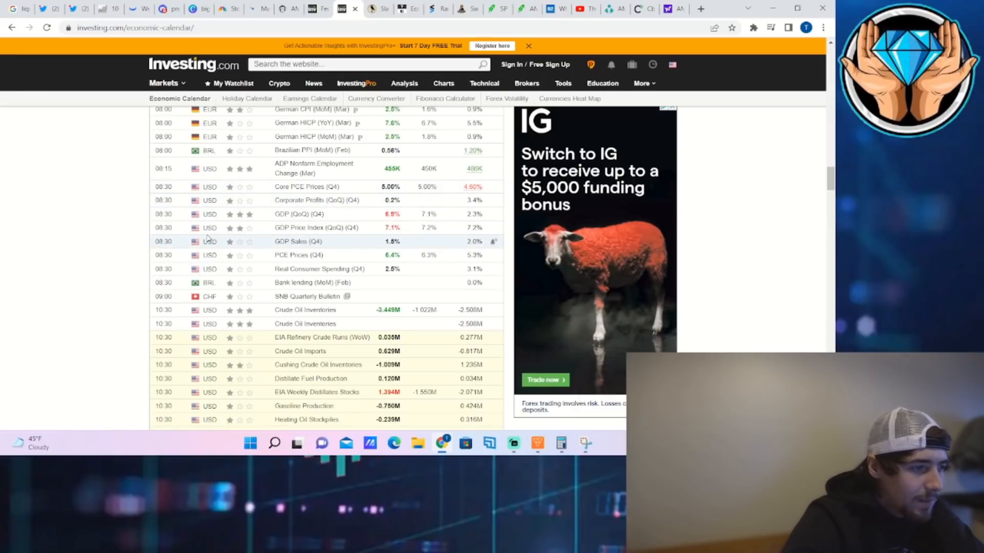
Scroll through this week's Investing.com calendar events, then return to Webull's AMC chart
{"action": "scroll", "scroll_direction": "down", "scroll_amount": 3}
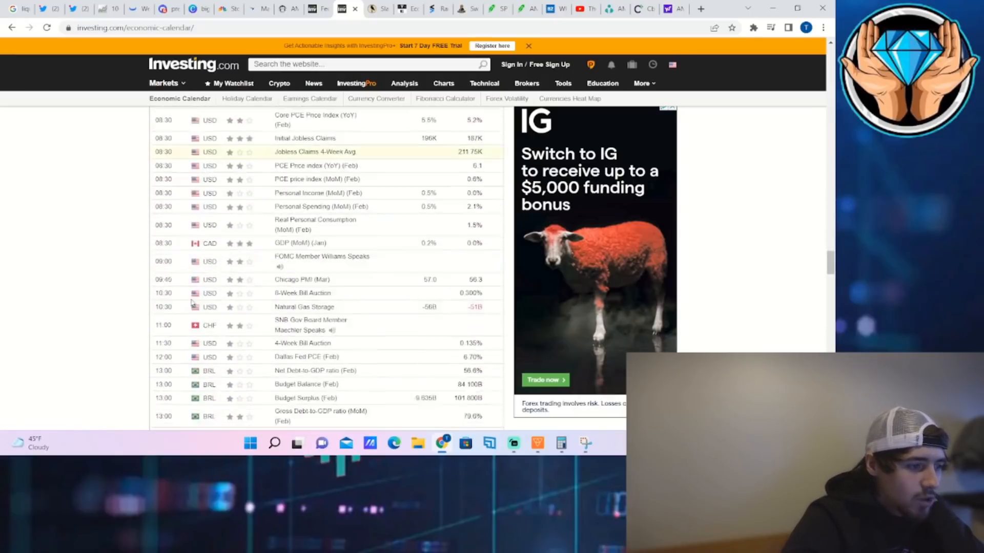
{"action": "scroll", "scroll_direction": "down", "scroll_amount": 3}
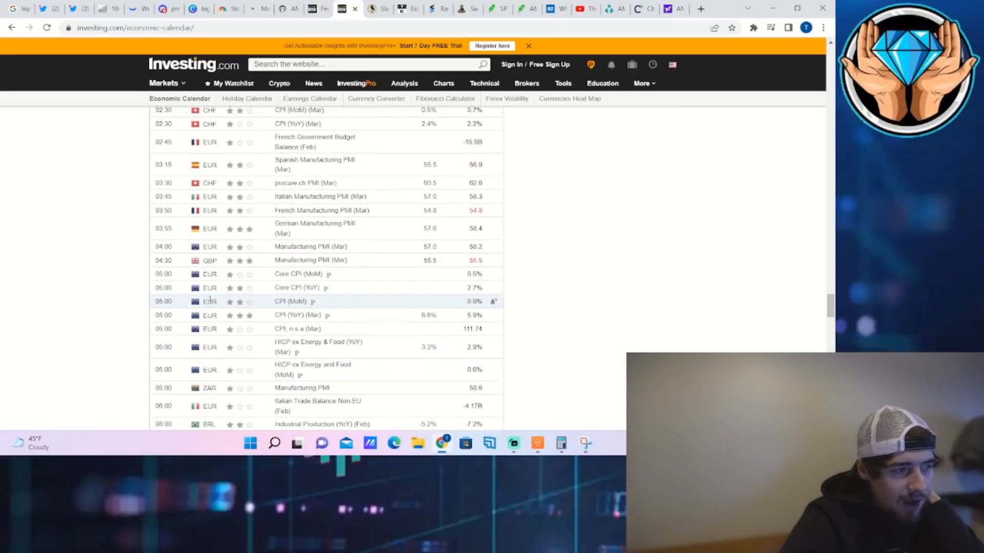
{"action": "scroll", "scroll_direction": "down", "scroll_amount": 3}
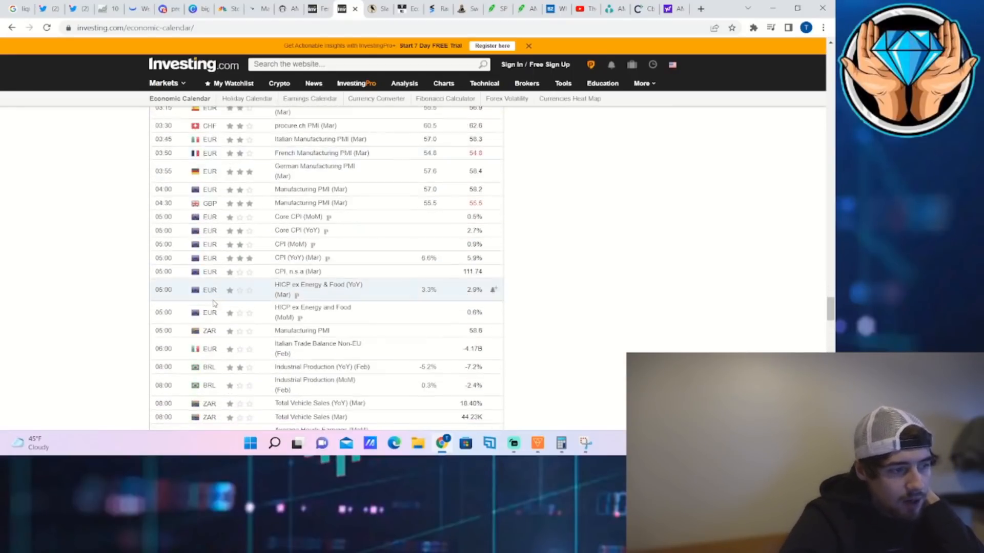
{"action": "scroll", "scroll_direction": "down", "scroll_amount": 3}
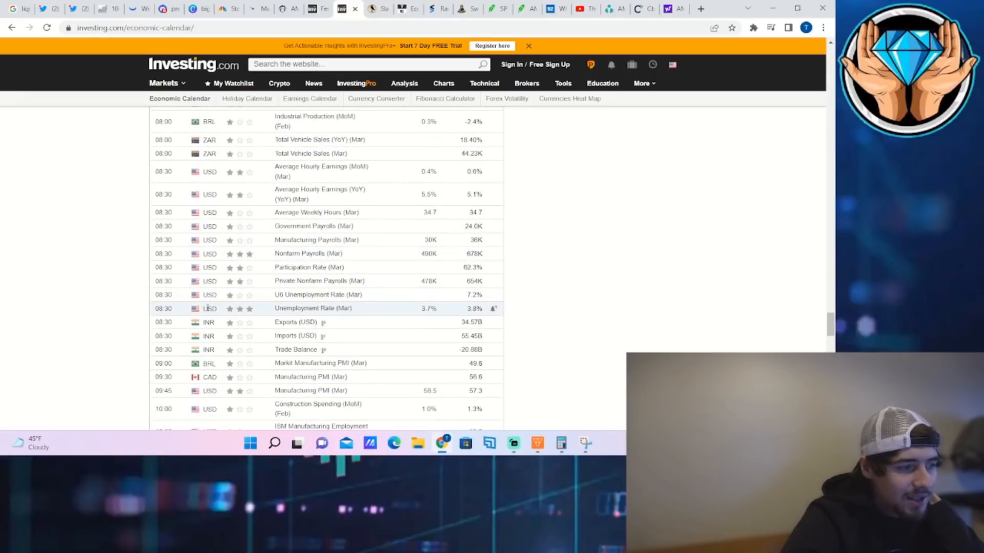
{"action": "scroll", "scroll_direction": "down", "scroll_amount": 3}
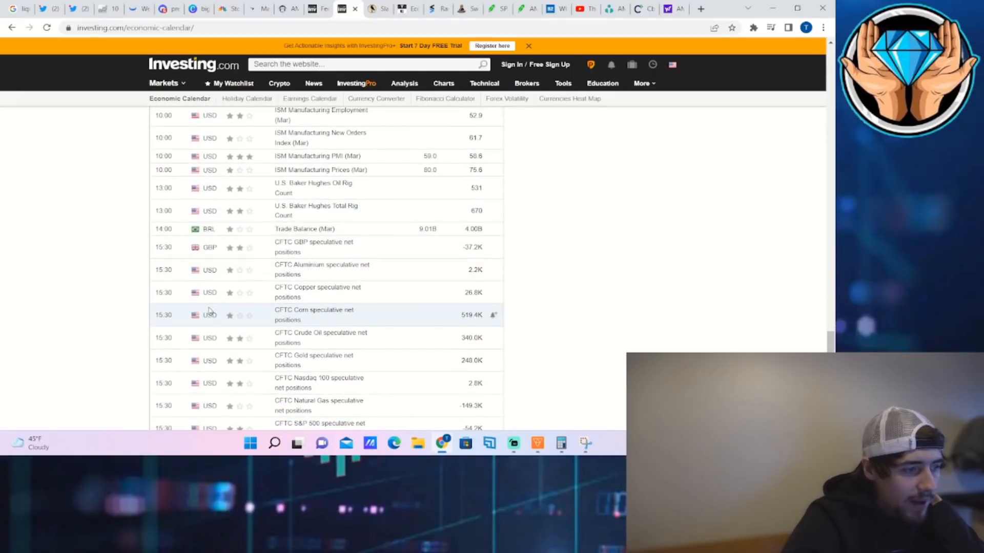
{"action": "scroll", "scroll_direction": "down", "scroll_amount": 3}
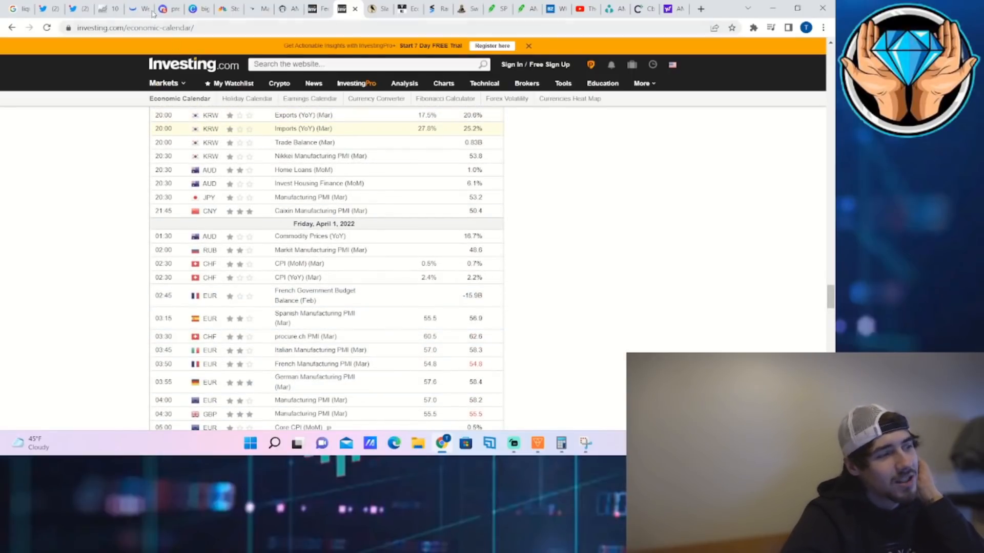
{"action": "left_click", "coordinate": [143, 9]}
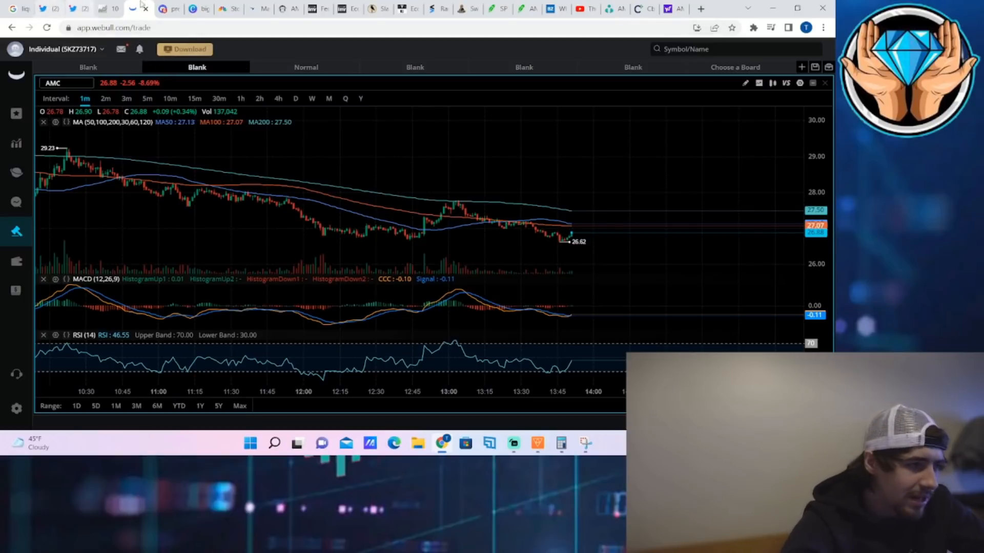
{"action": "mouse_move", "coordinate": [285, 9]}
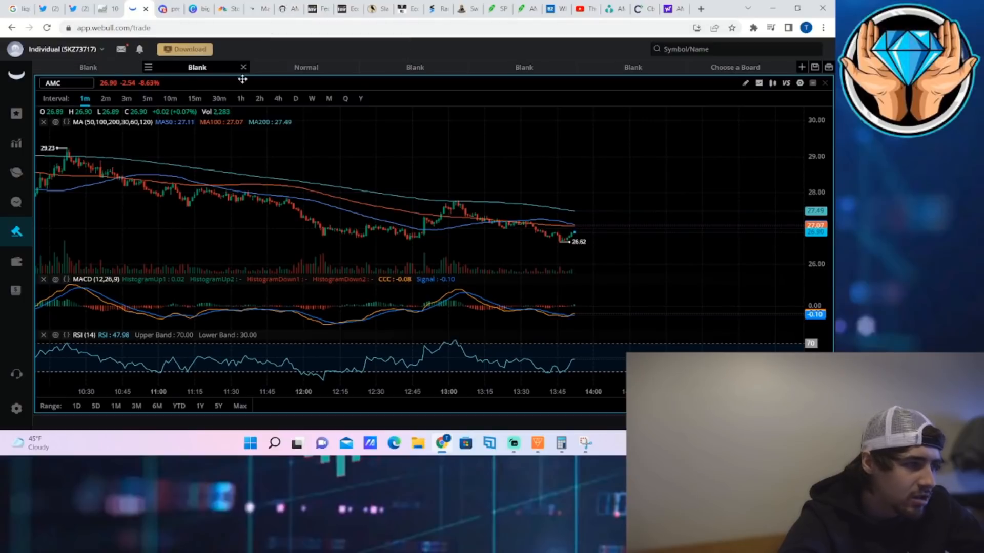
{"action": "left_click", "coordinate": [295, 98]}
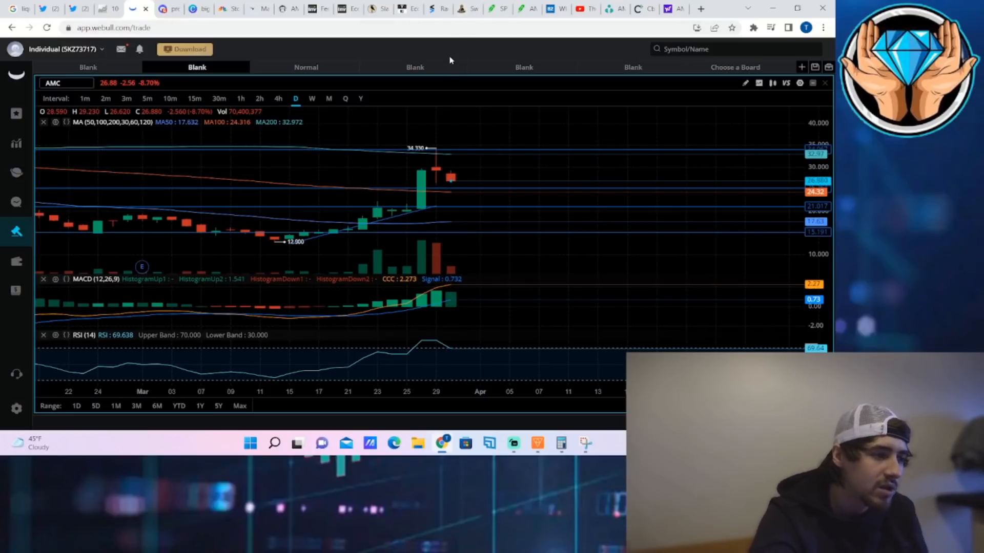
{"action": "mouse_move", "coordinate": [333, 221]}
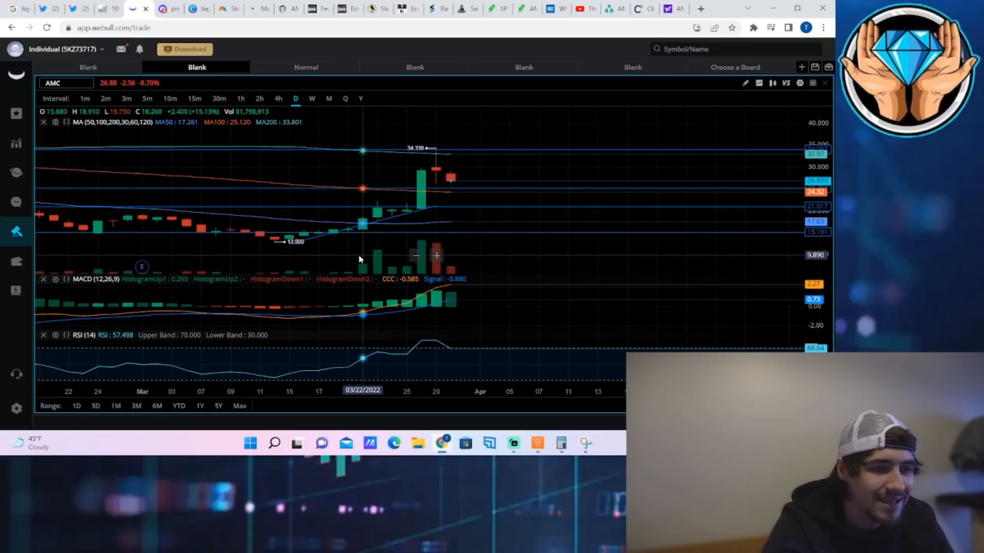
{"action": "mouse_move", "coordinate": [453, 203]}
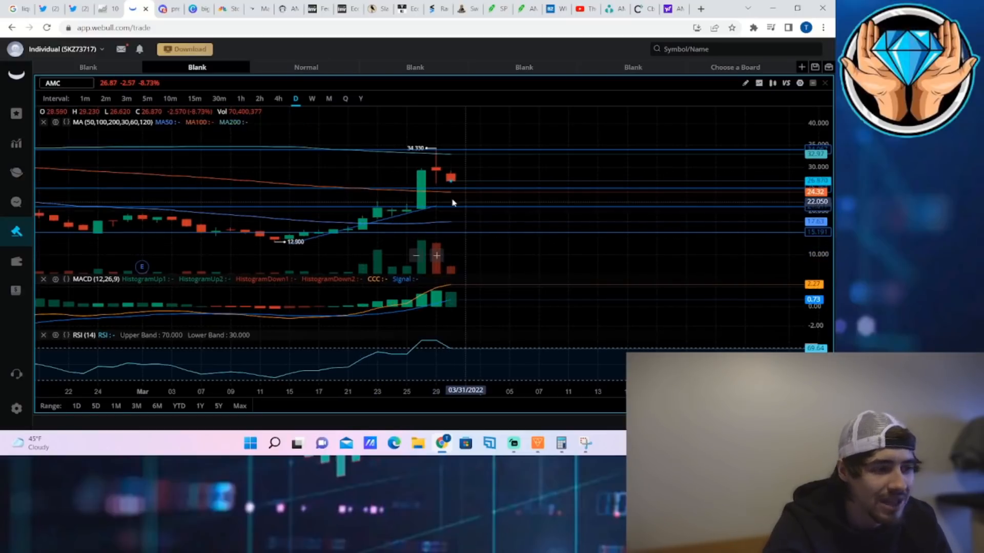
{"action": "mouse_move", "coordinate": [437, 176]}
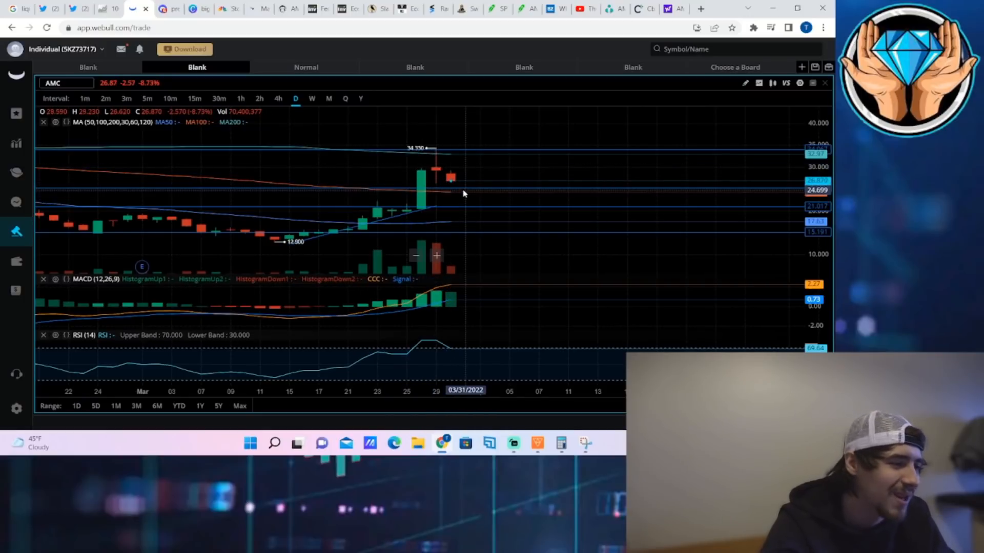
{"action": "mouse_move", "coordinate": [451, 192]}
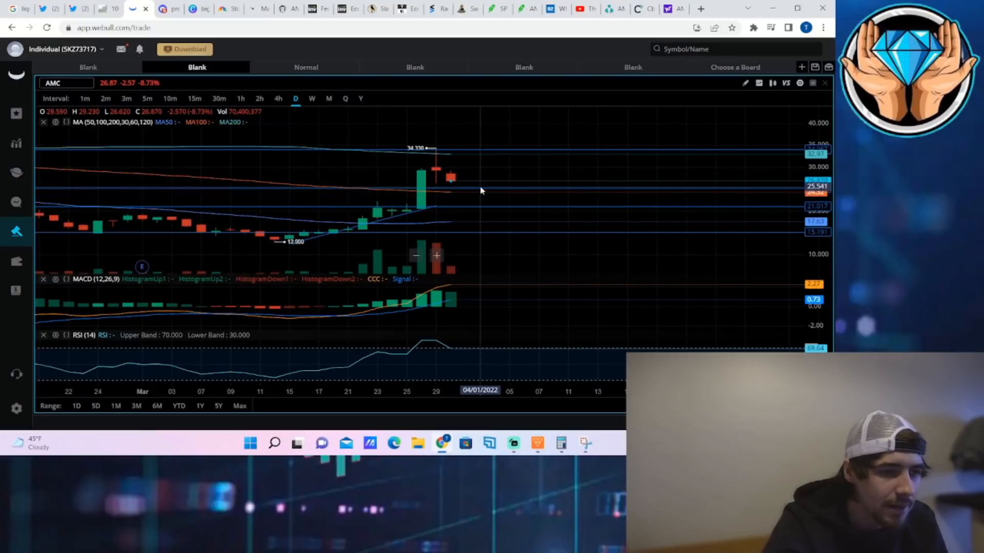
{"action": "mouse_move", "coordinate": [471, 192]}
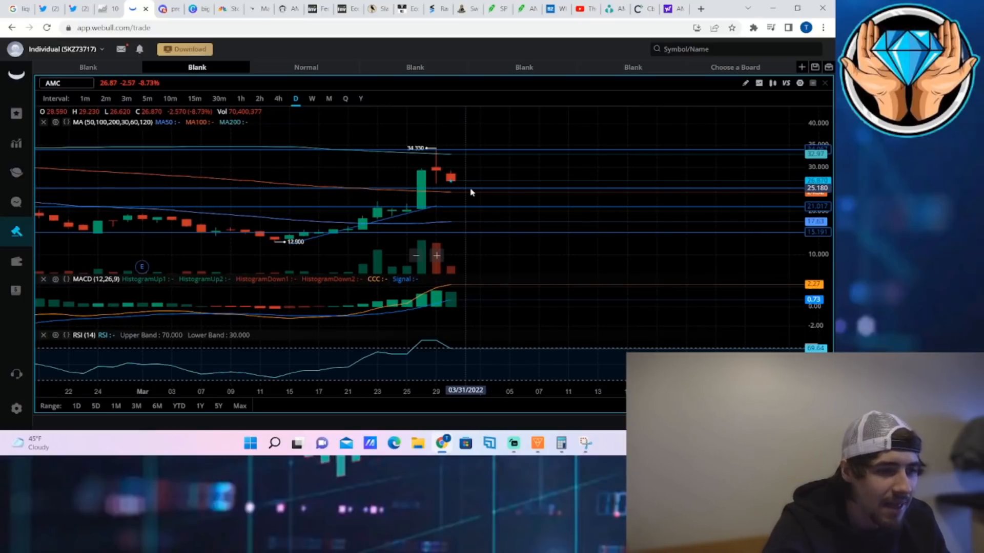
{"action": "mouse_move", "coordinate": [451, 192]}
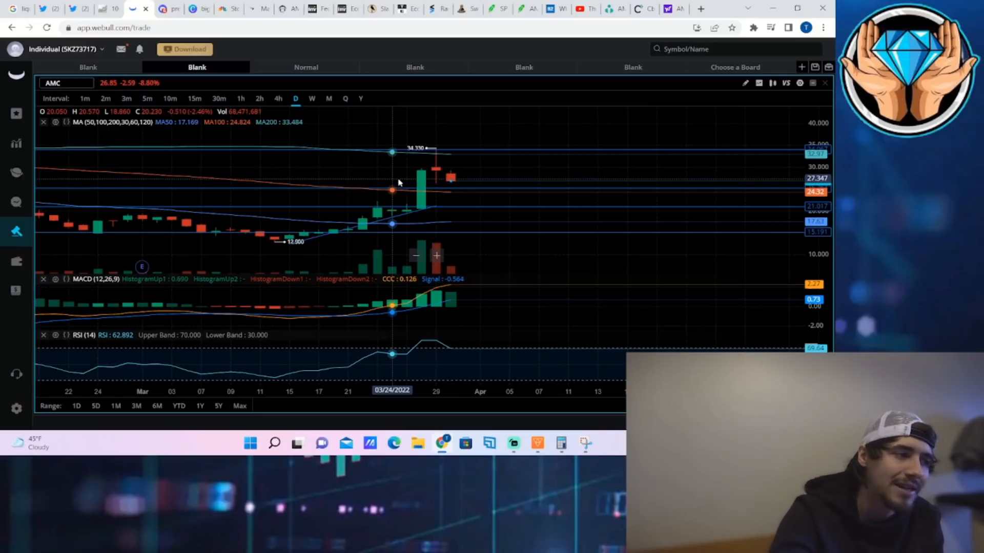
{"action": "mouse_move", "coordinate": [401, 138]}
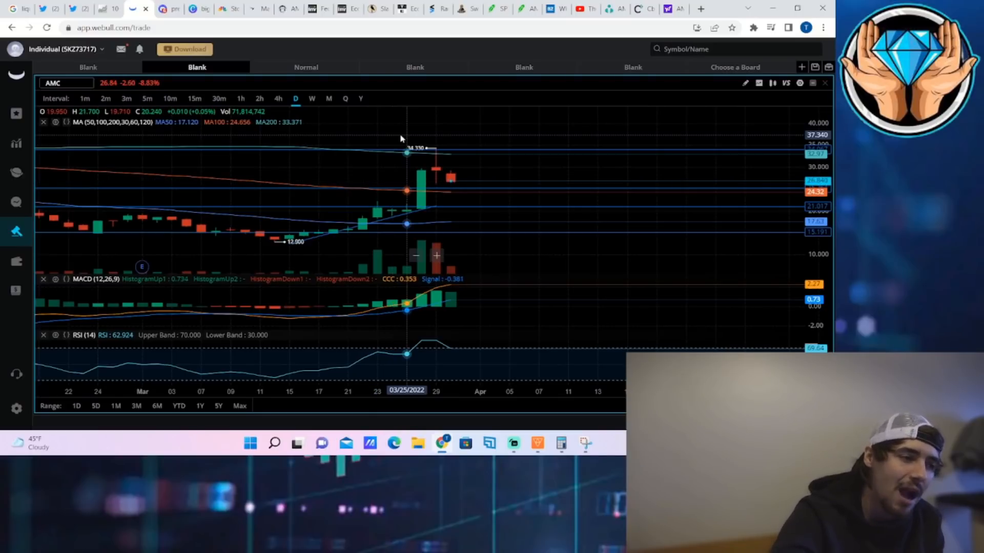
{"action": "mouse_move", "coordinate": [433, 189]}
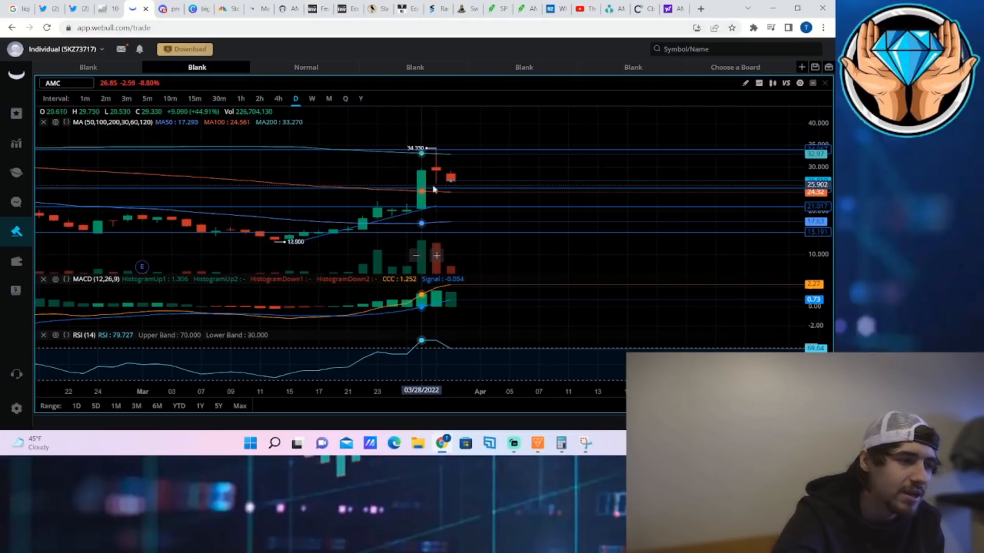
{"action": "mouse_move", "coordinate": [450, 160]}
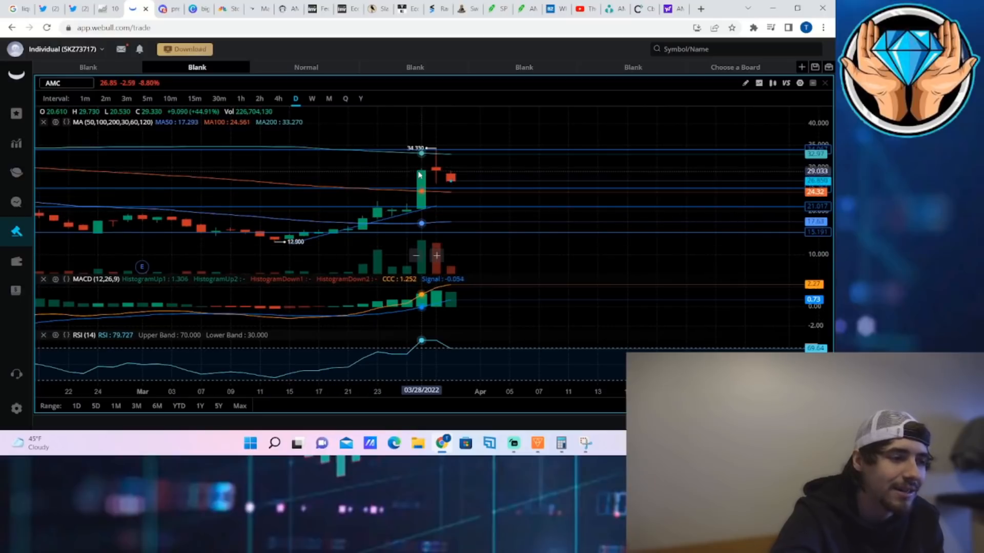
{"action": "mouse_move", "coordinate": [364, 208]}
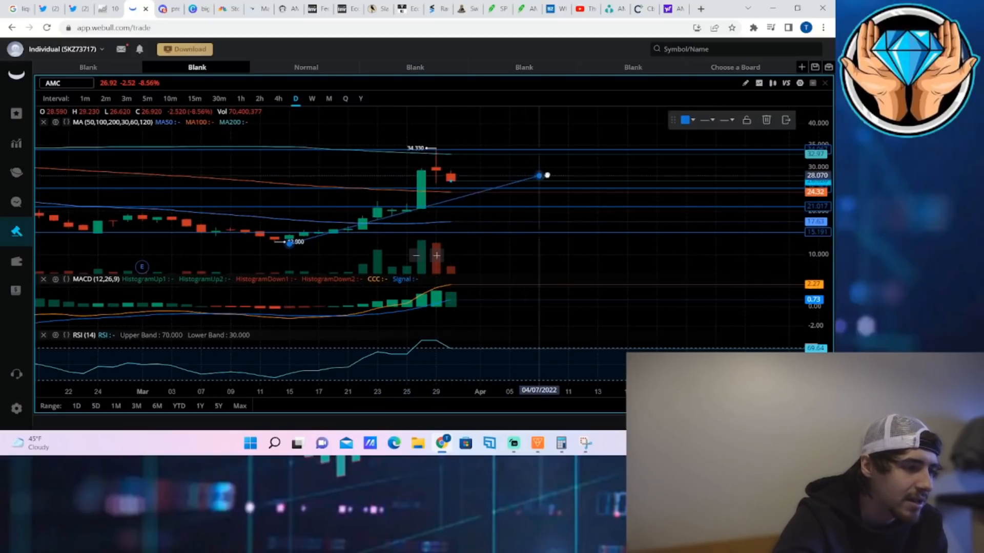
Draw a rising trendline on the AMC daily chart from the mid-March low near 12.80
{"action": "left_click_drag", "start_coordinate": [540, 176], "coordinate": [585, 167]}
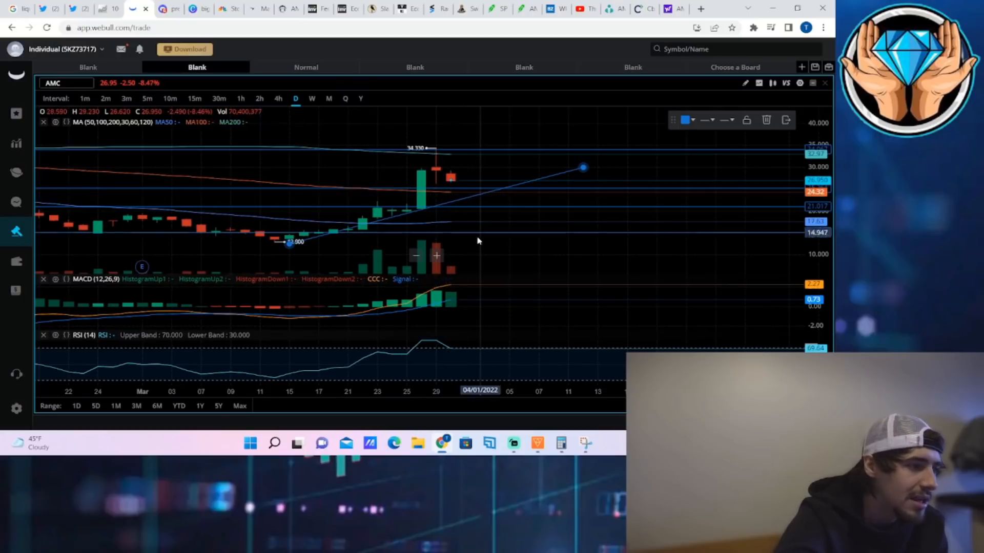
{"action": "mouse_move", "coordinate": [216, 146]}
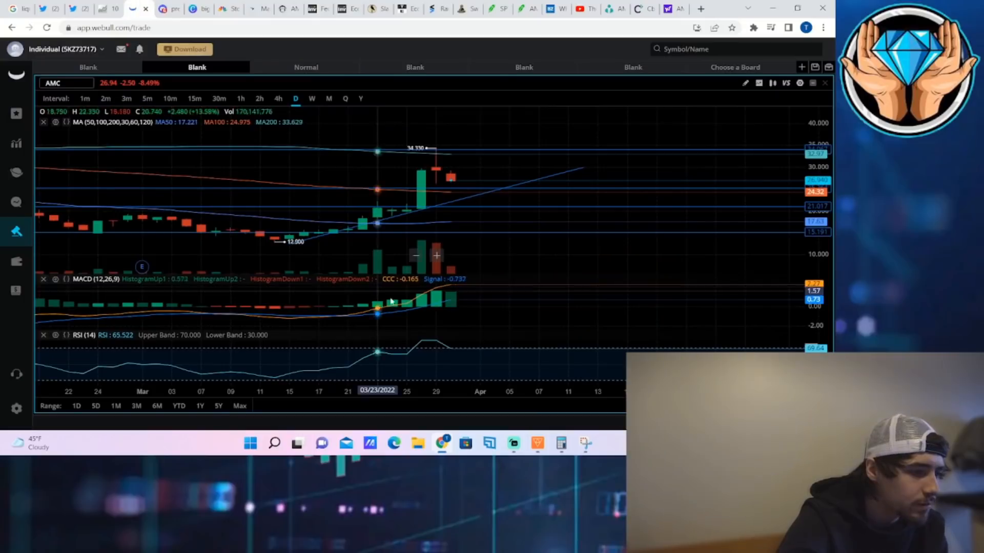
{"action": "mouse_move", "coordinate": [436, 353]}
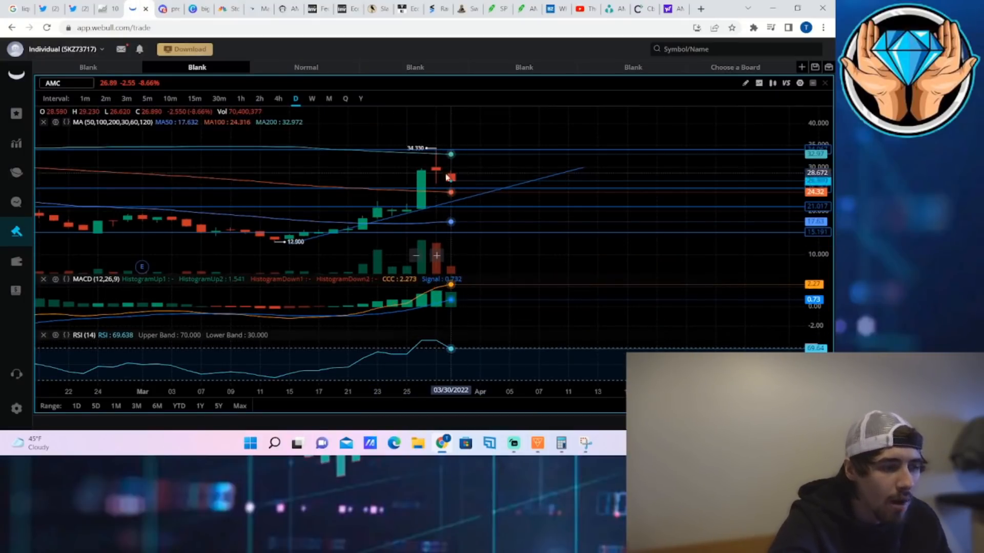
{"action": "mouse_move", "coordinate": [452, 360]}
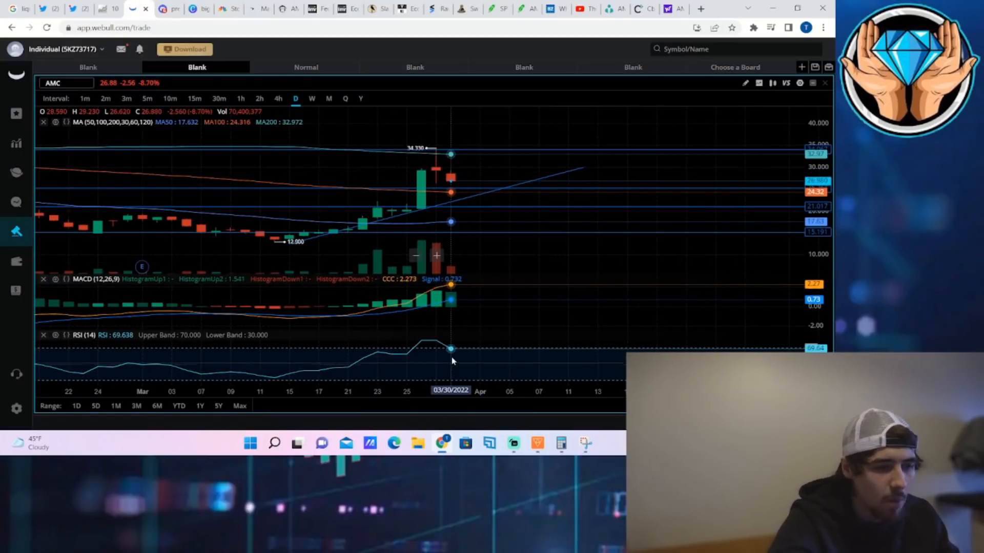
{"action": "mouse_move", "coordinate": [396, 263]}
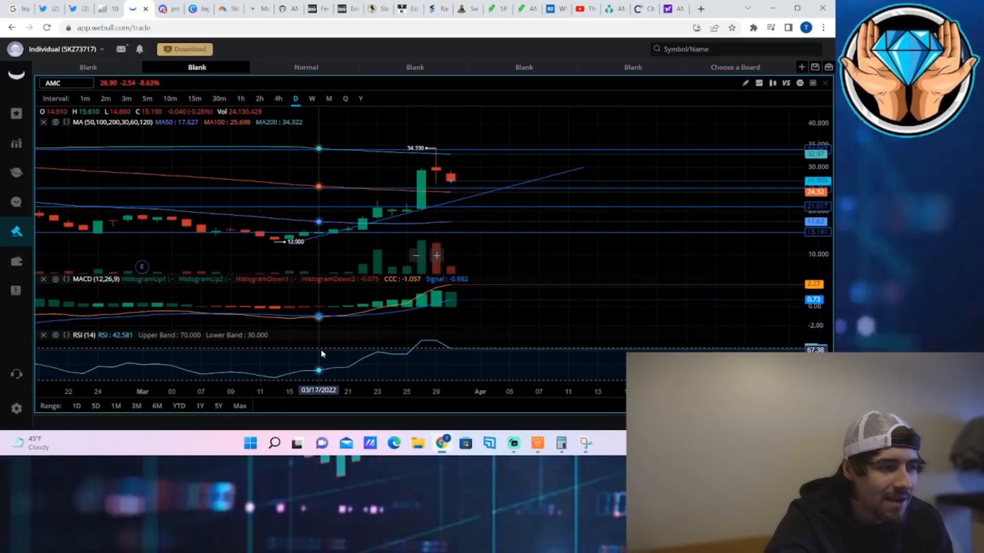
{"action": "mouse_move", "coordinate": [452, 271]}
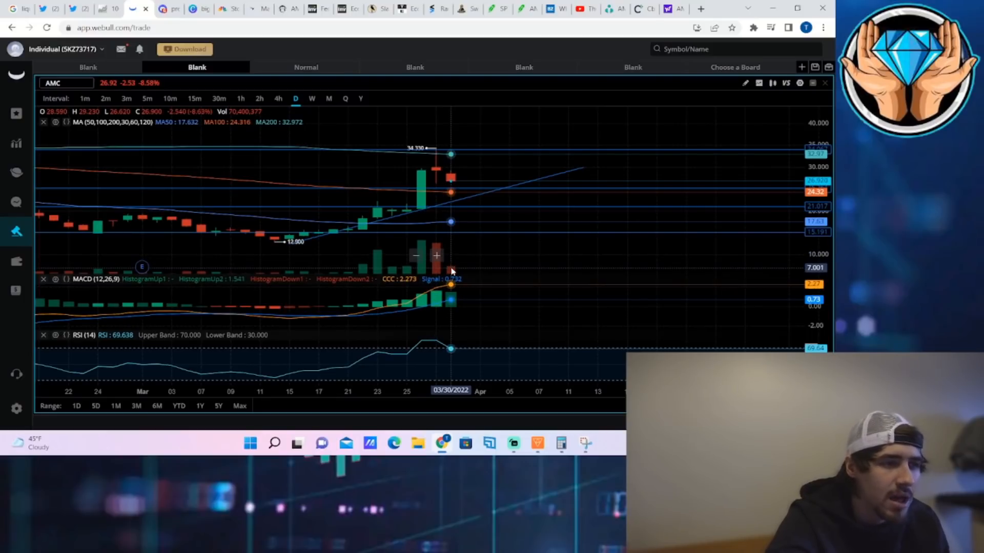
{"action": "mouse_move", "coordinate": [398, 210]}
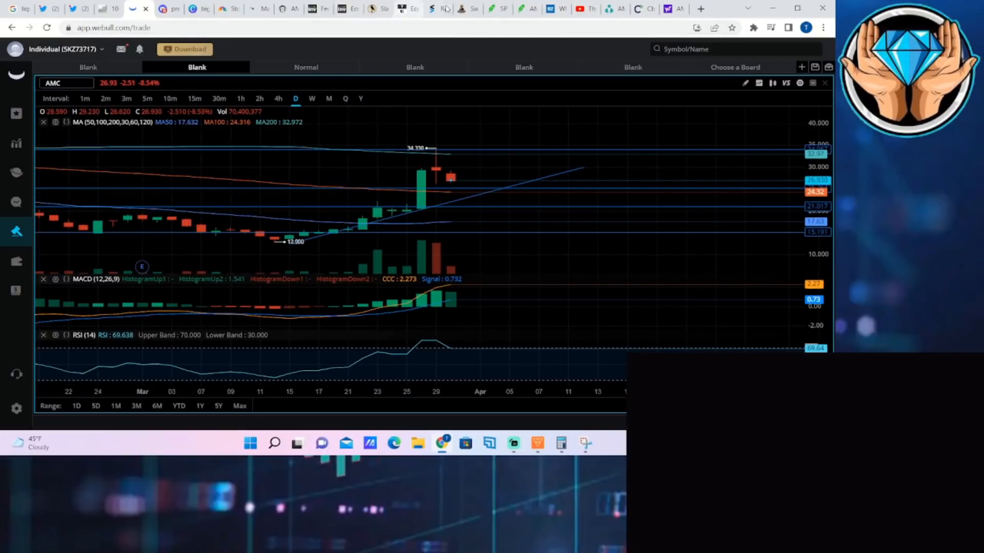
Show Stocktwits' Trending Tickers ranking, led by DRCT, MU and LAC
{"action": "left_click", "coordinate": [437, 8]}
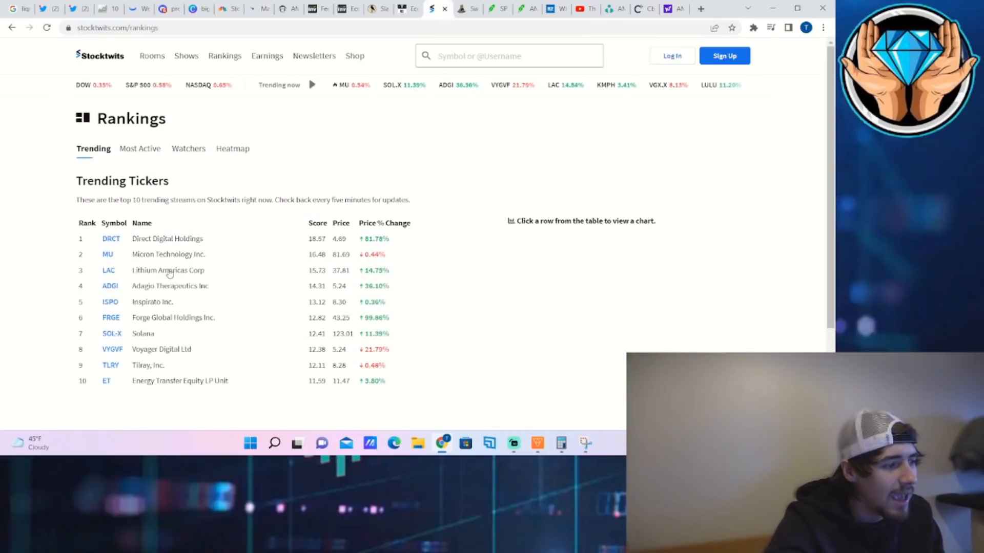
{"action": "mouse_move", "coordinate": [117, 382]}
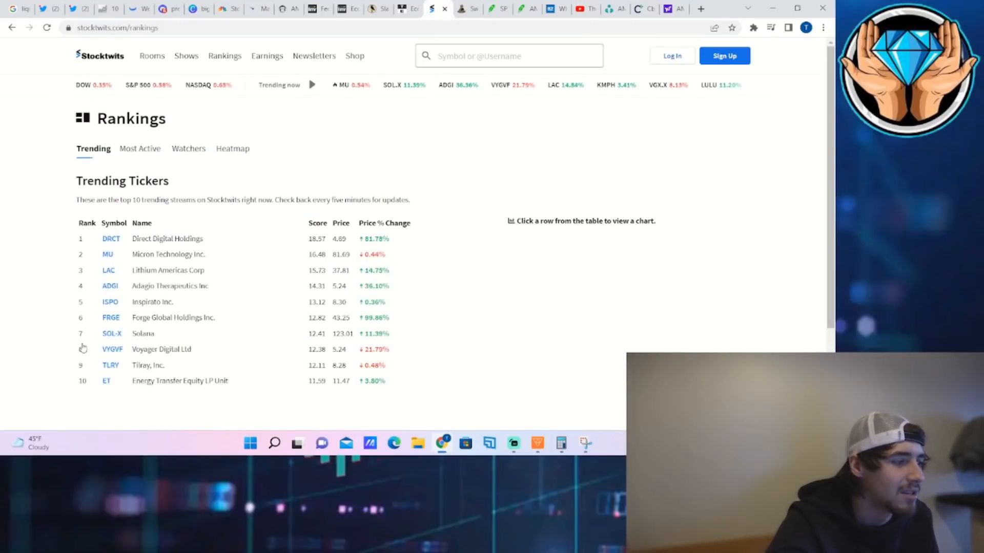
{"action": "right_click", "coordinate": [84, 334]}
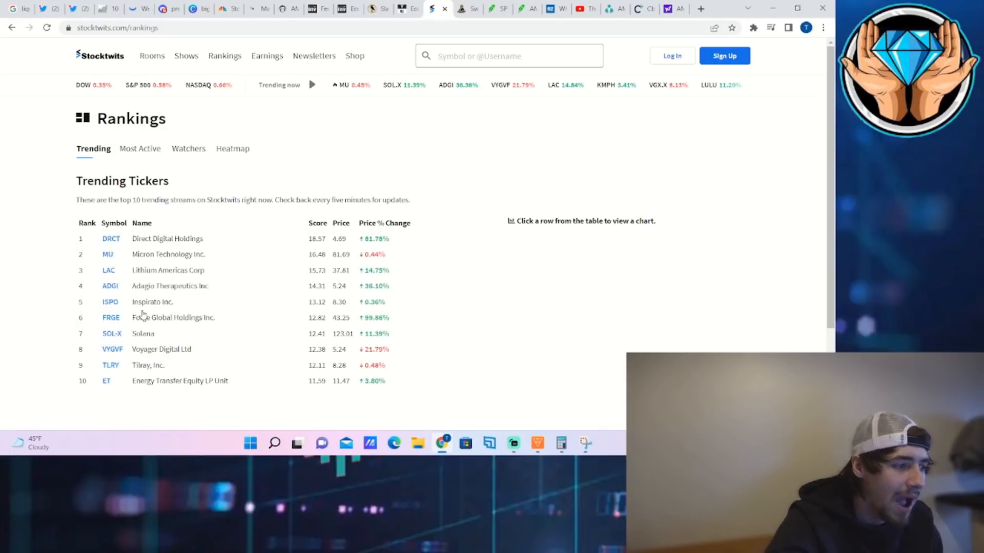
{"action": "mouse_move", "coordinate": [171, 316]}
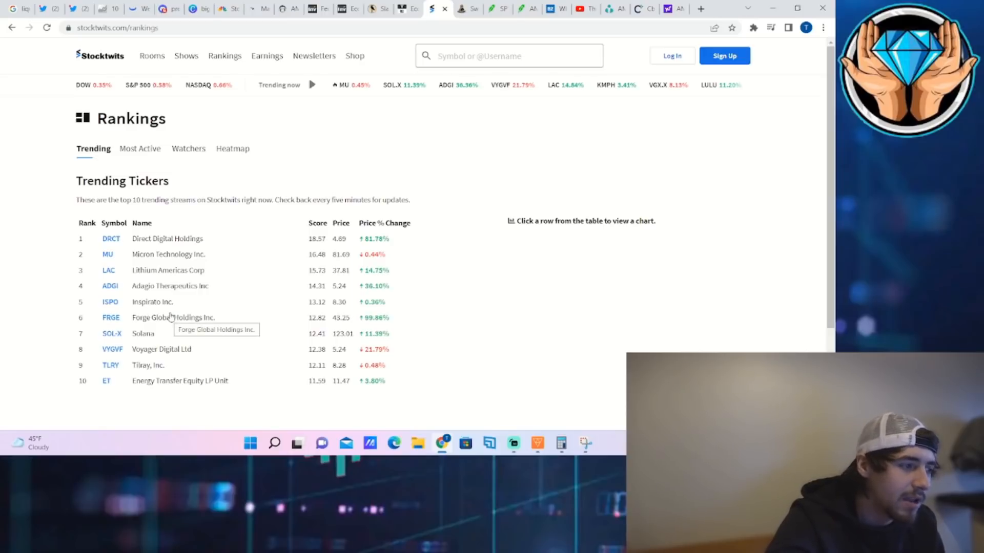
{"action": "mouse_move", "coordinate": [161, 330]}
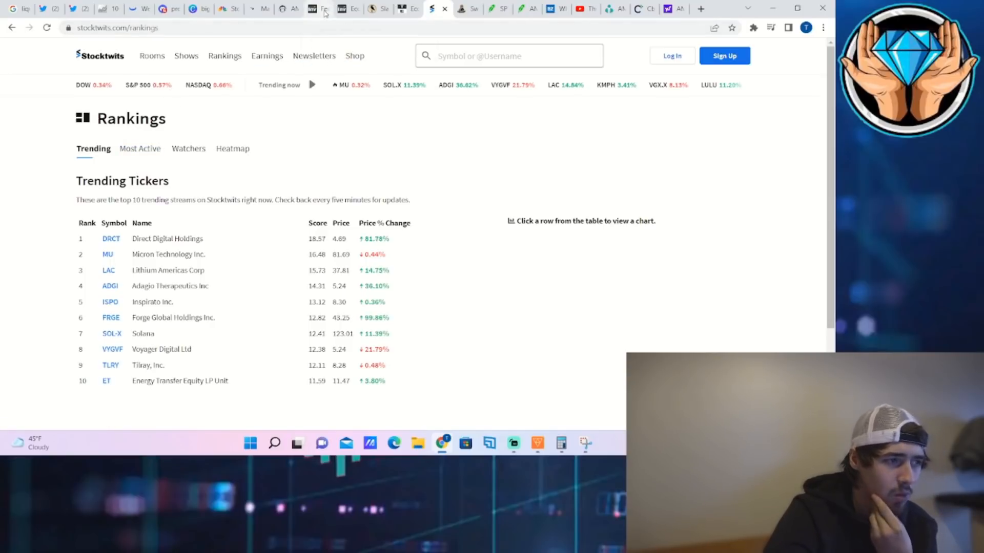
Reload Investing.com's Fed Rate Monitor for fresh May 04, 2022 rate odds
{"action": "left_click", "coordinate": [315, 9]}
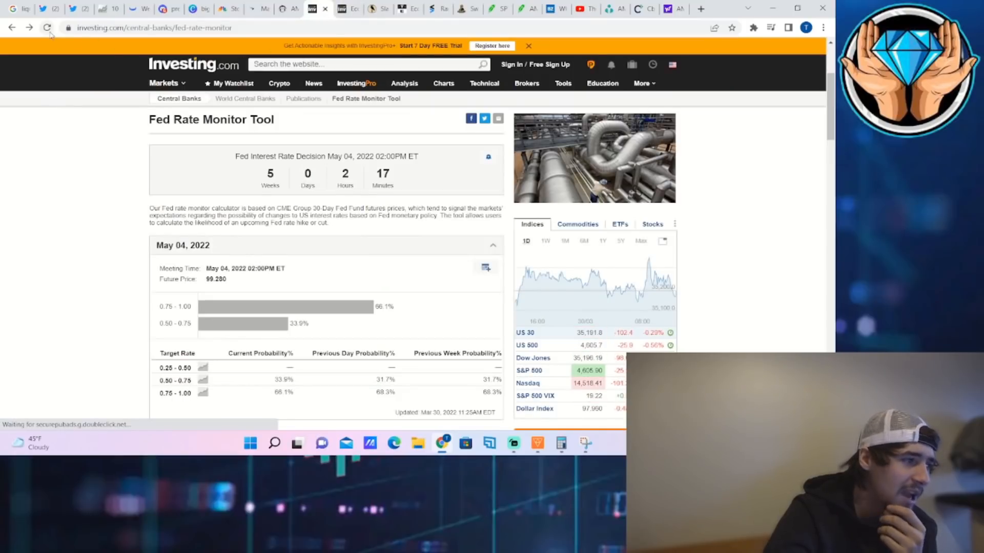
{"action": "left_click", "coordinate": [46, 28]}
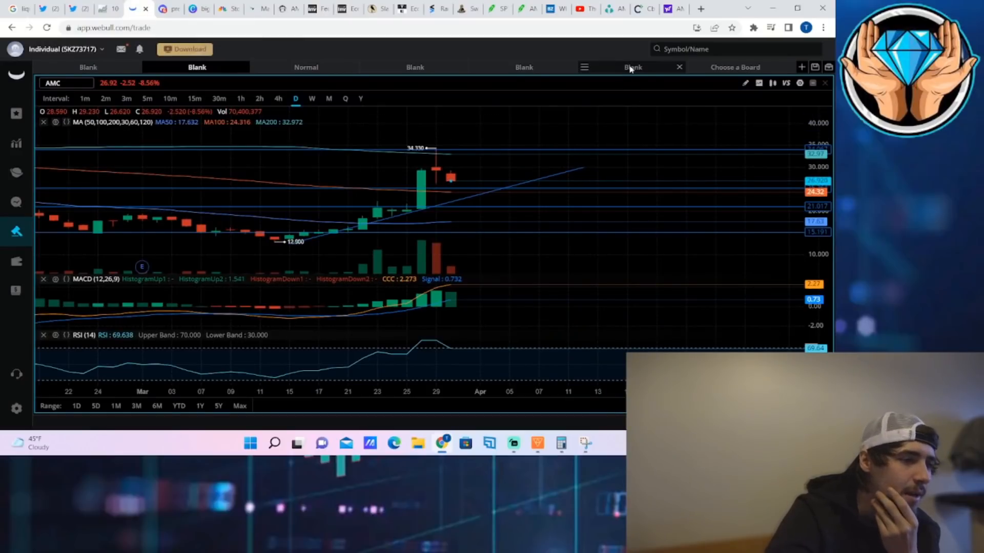
Open Webull's AMC options chain and scroll through the strikes
{"action": "left_click", "coordinate": [632, 67]}
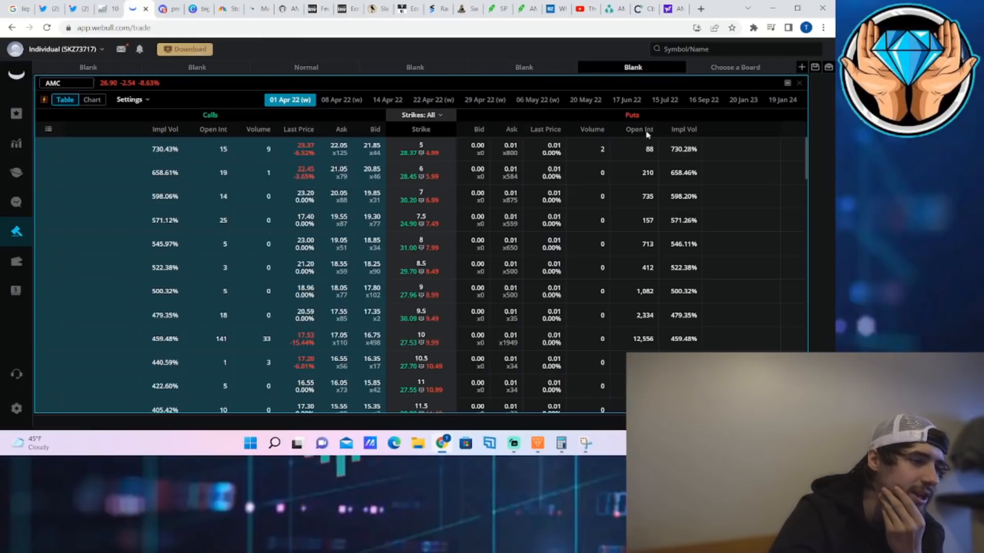
{"action": "scroll", "scroll_direction": "down", "scroll_amount": 3}
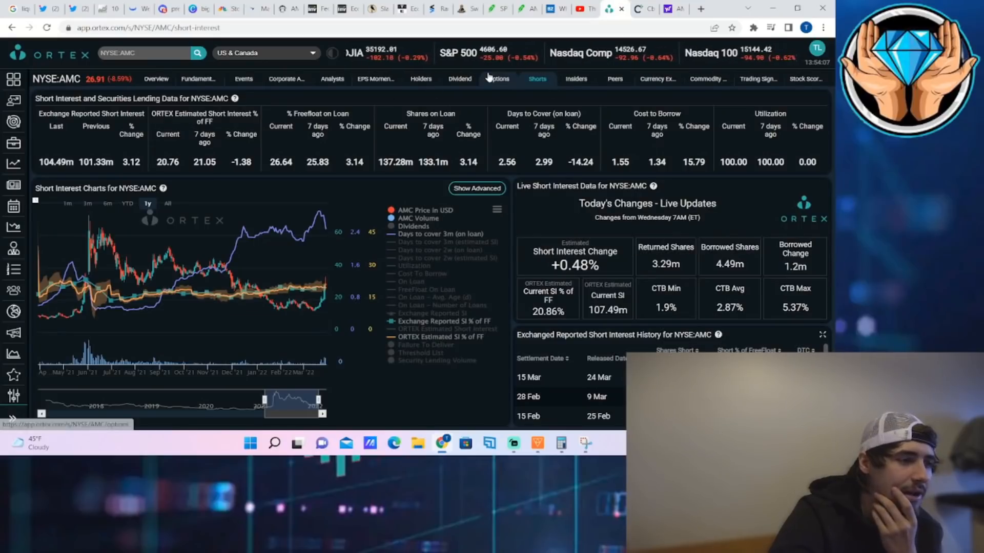
Show Ortex's AMC Options page with option chain, flow sentiment and sweep/block trades
{"action": "left_click", "coordinate": [498, 79]}
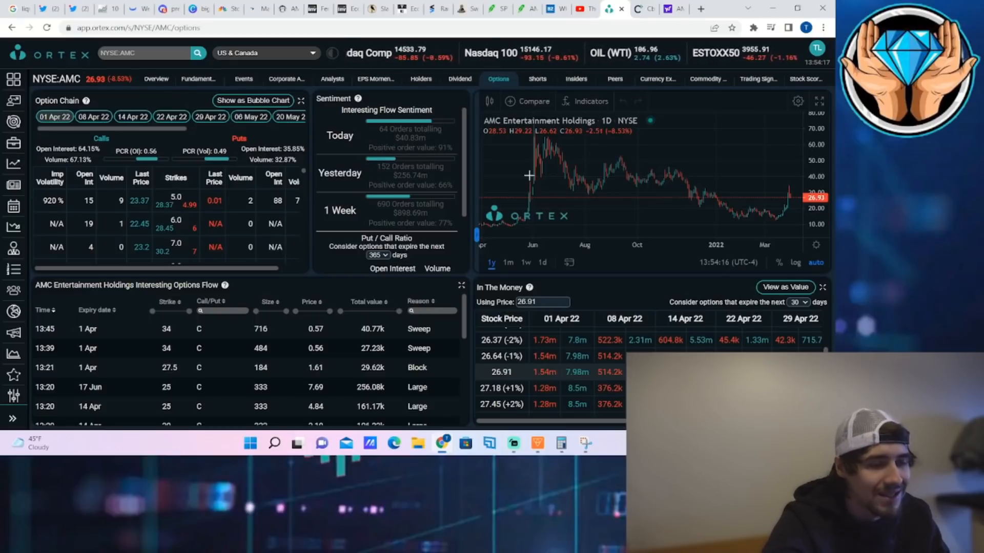
{"action": "mouse_move", "coordinate": [486, 168]}
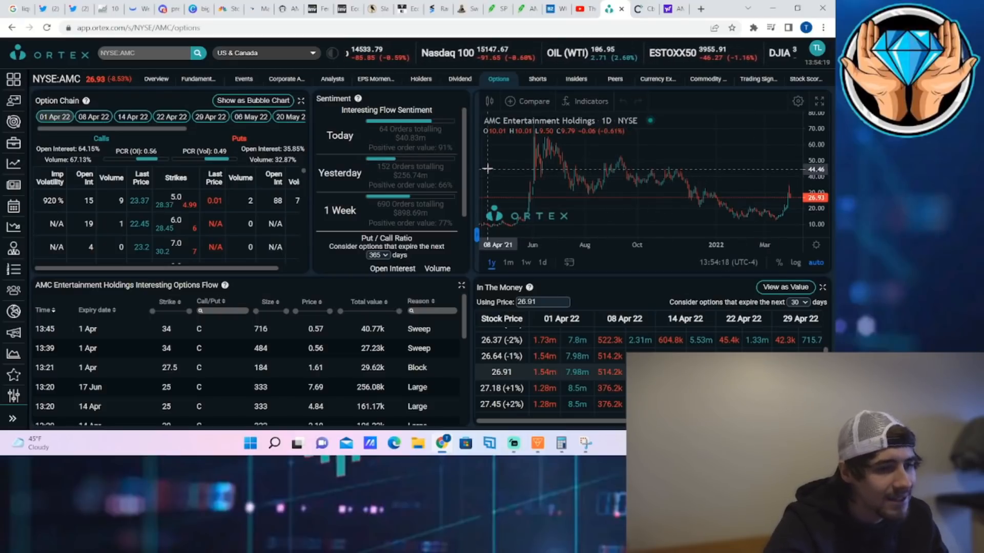
{"action": "mouse_move", "coordinate": [694, 164]}
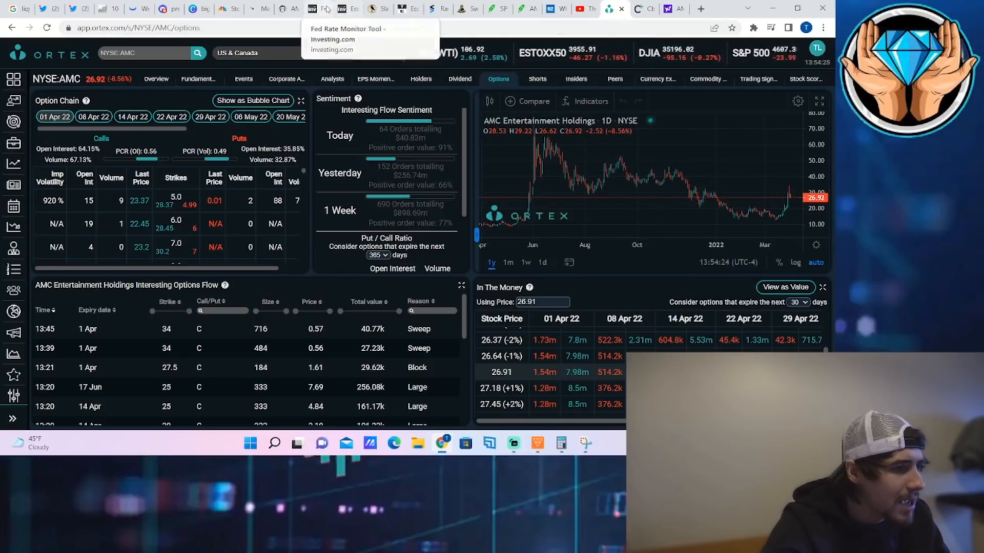
Review the Fed Rate Monitor odds, then bring up the Trading Economics calendar for March 28
{"action": "left_click", "coordinate": [312, 9]}
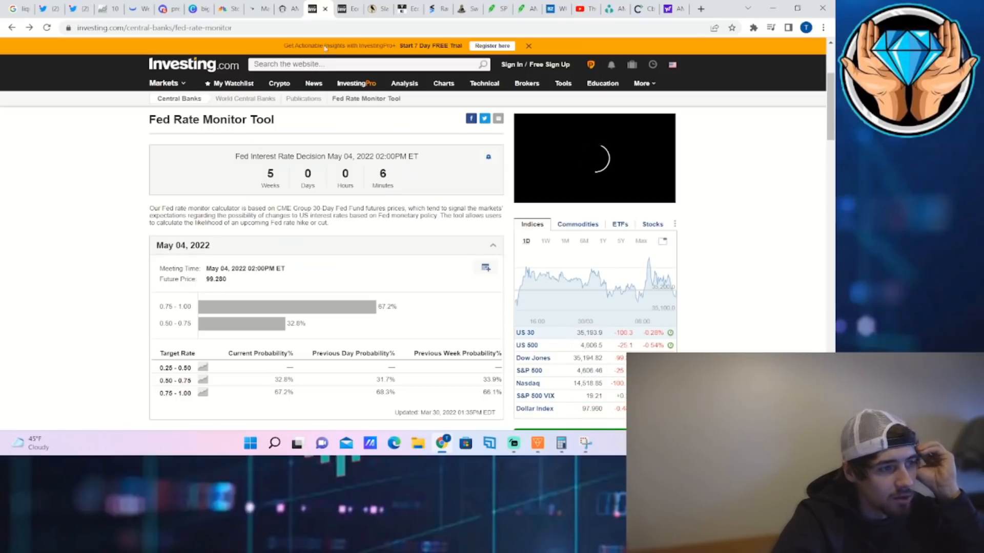
{"action": "mouse_move", "coordinate": [407, 9]}
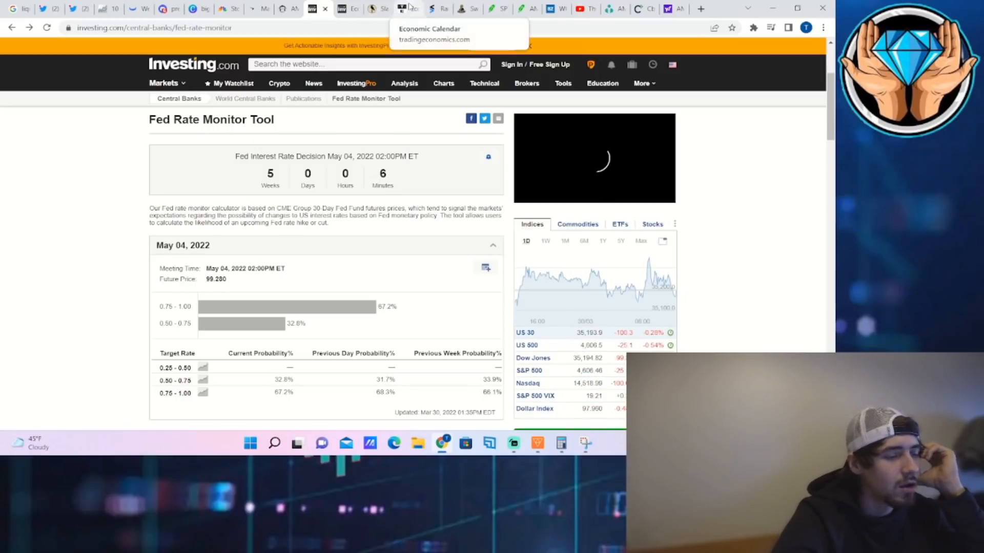
{"action": "left_click", "coordinate": [407, 9]}
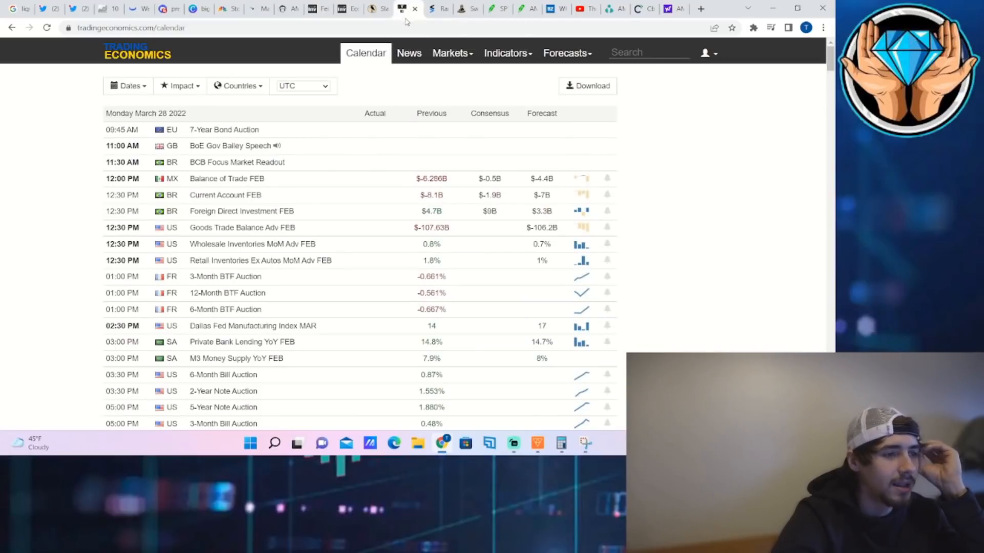